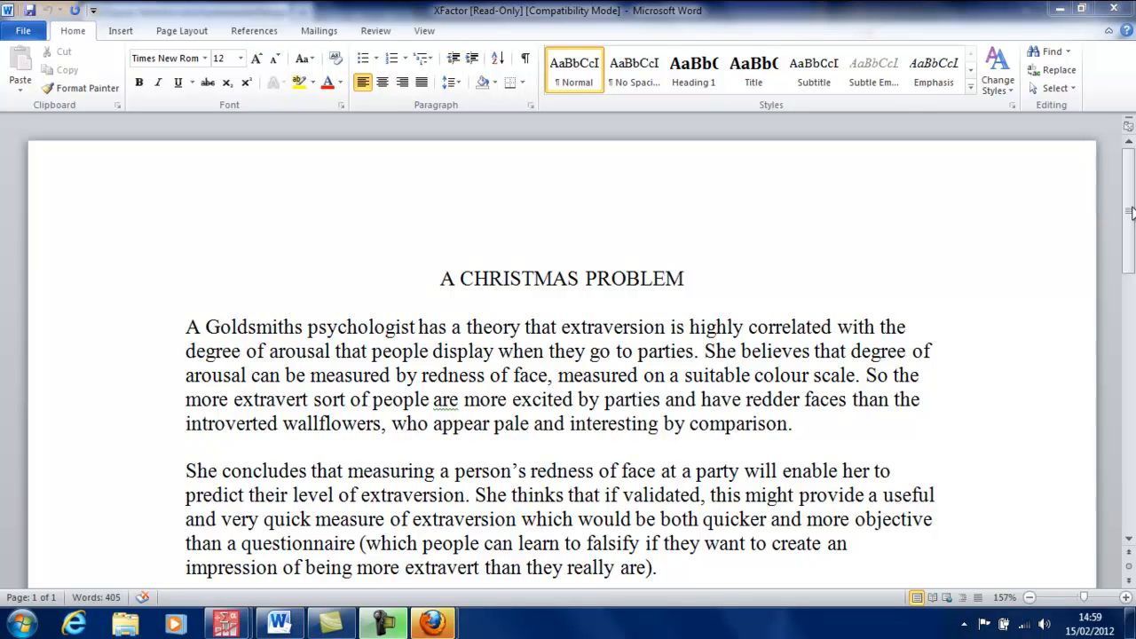
mouse_move(987, 245)
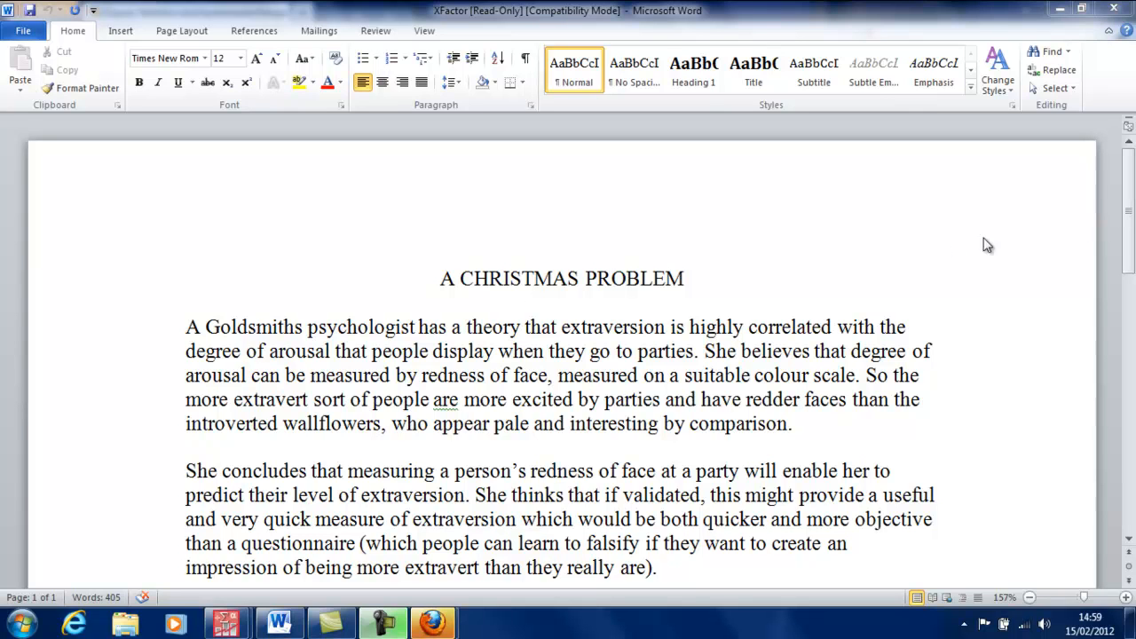
mouse_move(1126, 216)
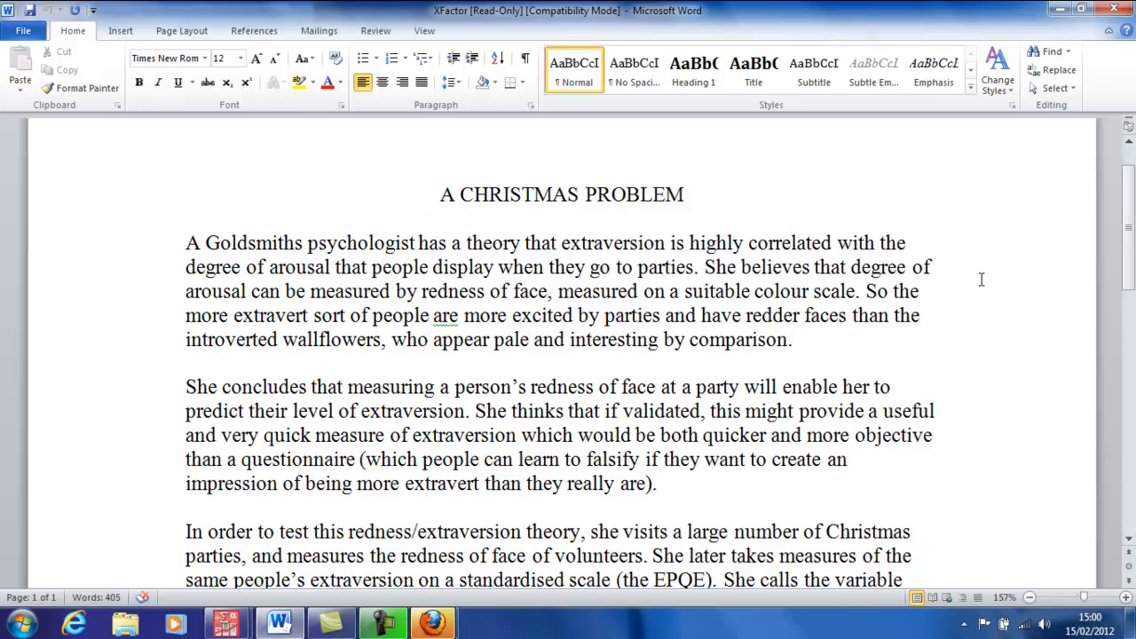
mouse_move(1022, 273)
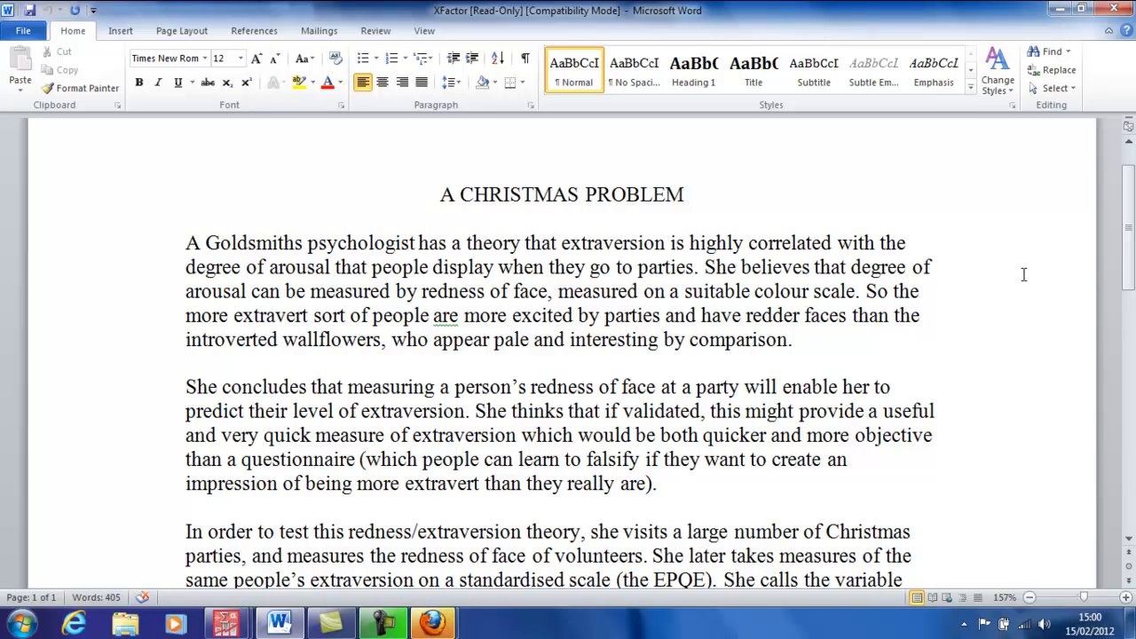
mouse_move(1021, 299)
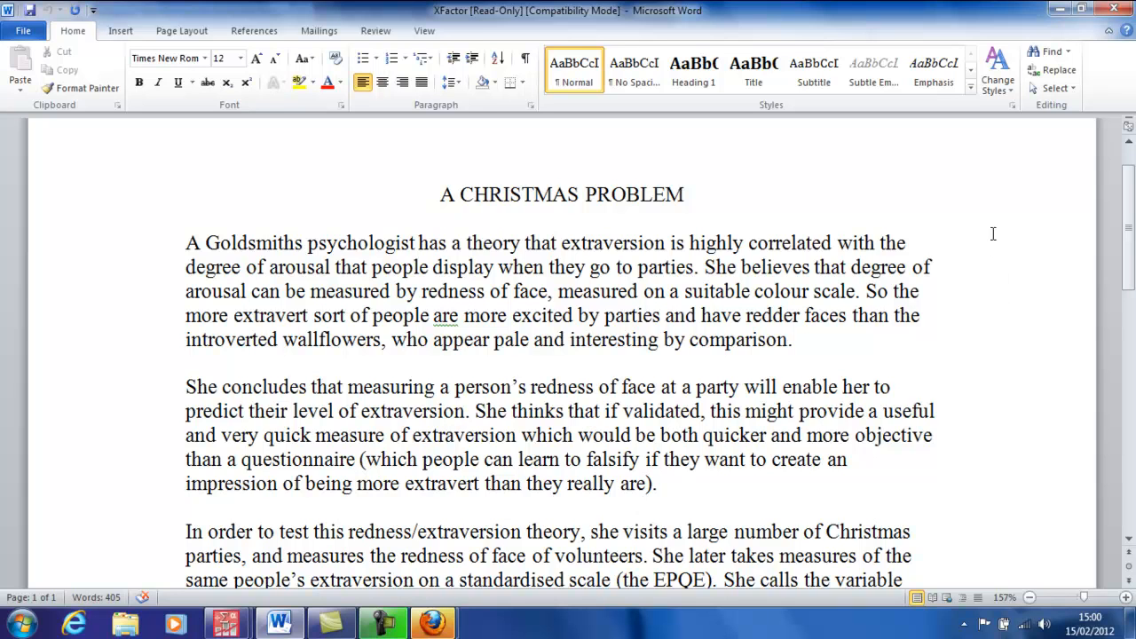
mouse_move(1004, 198)
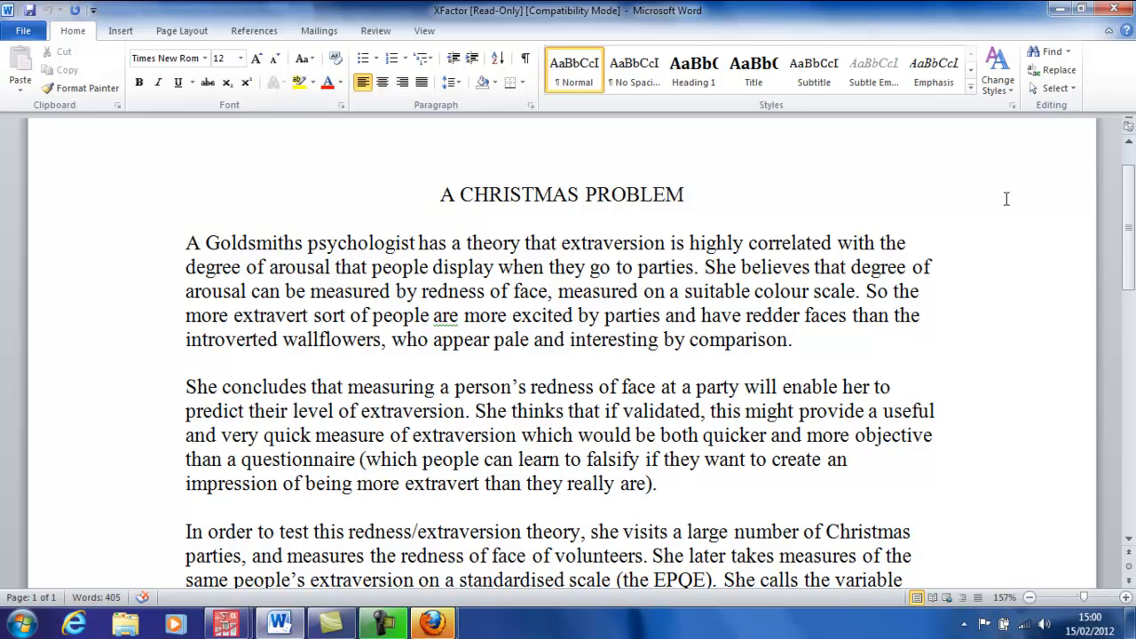
mouse_move(1010, 220)
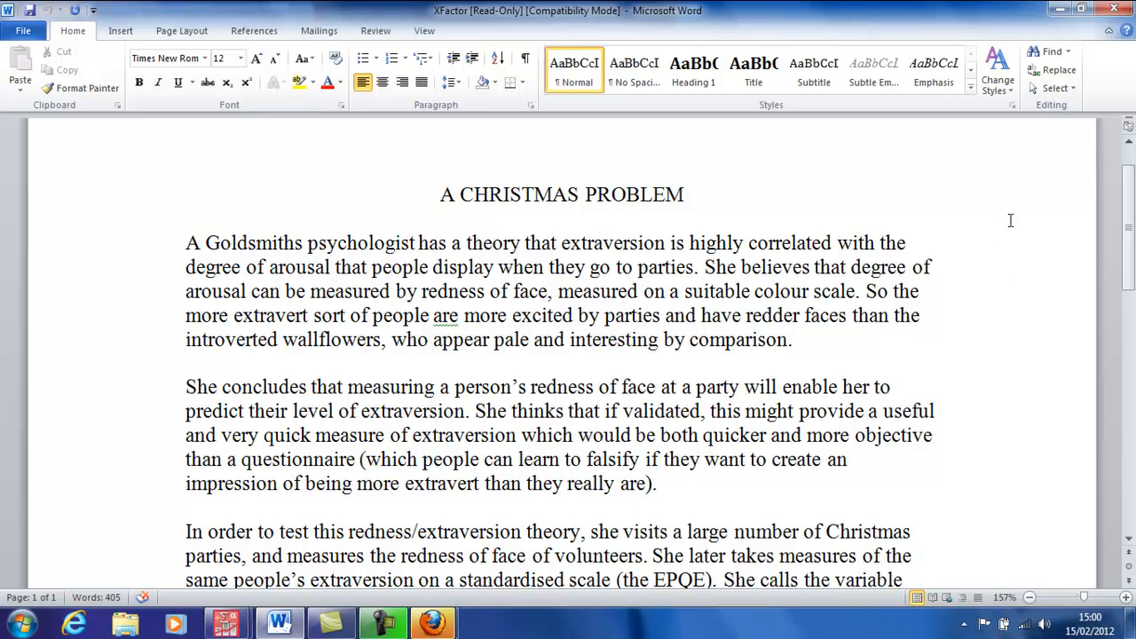
mouse_move(1012, 231)
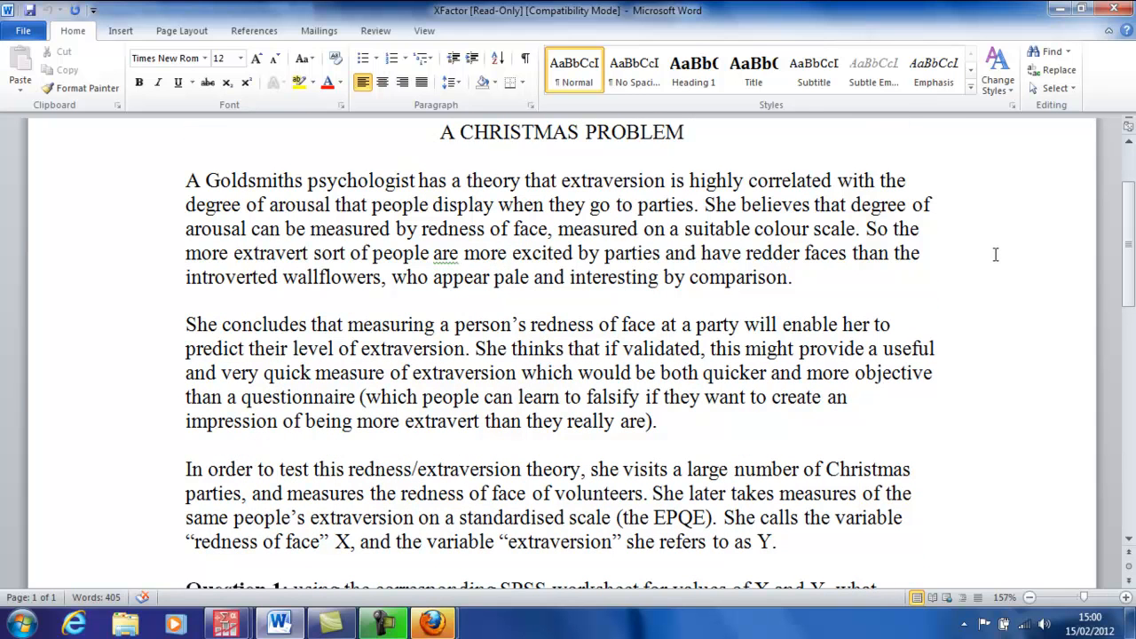
mouse_move(1022, 315)
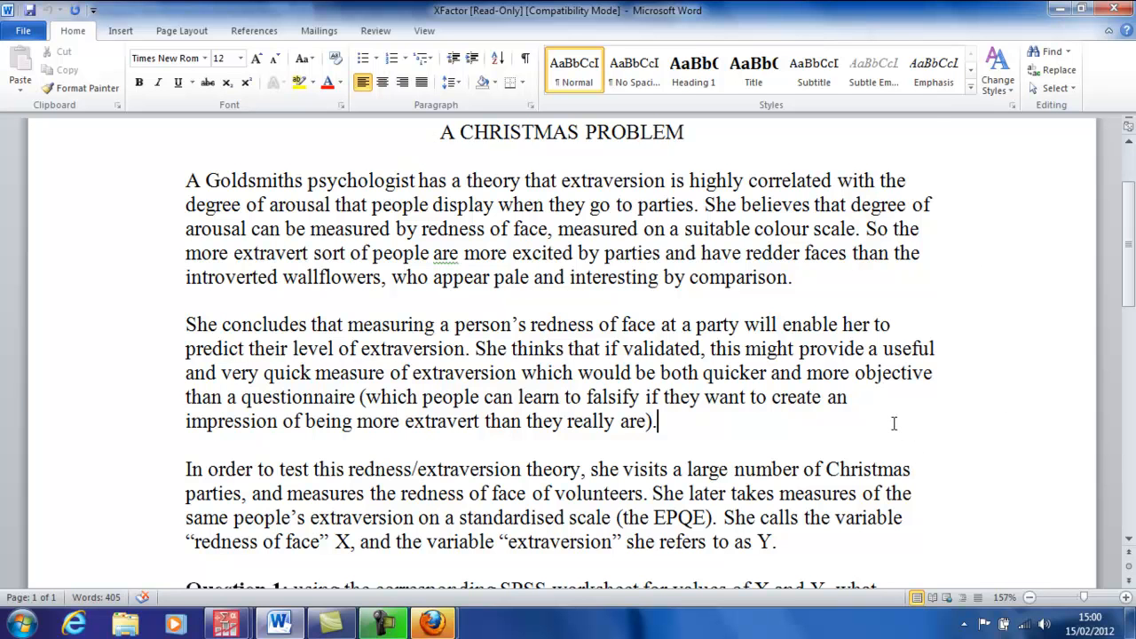
Switch from the question document to the SPSS data sheet with X, Y and Z values
scroll("down", 3)
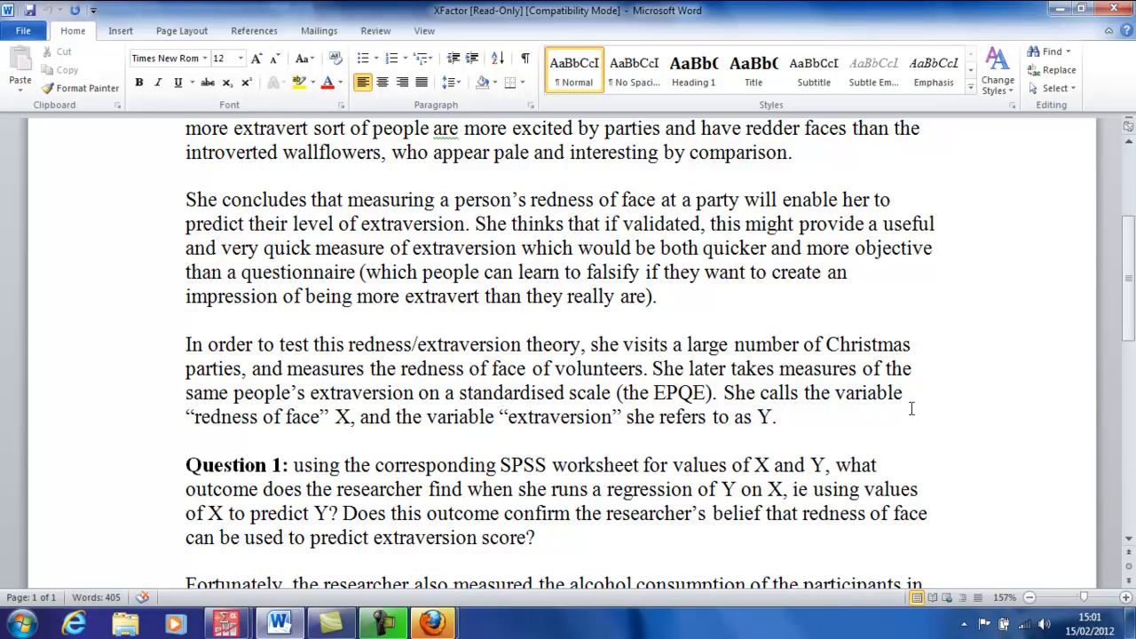
mouse_move(973, 405)
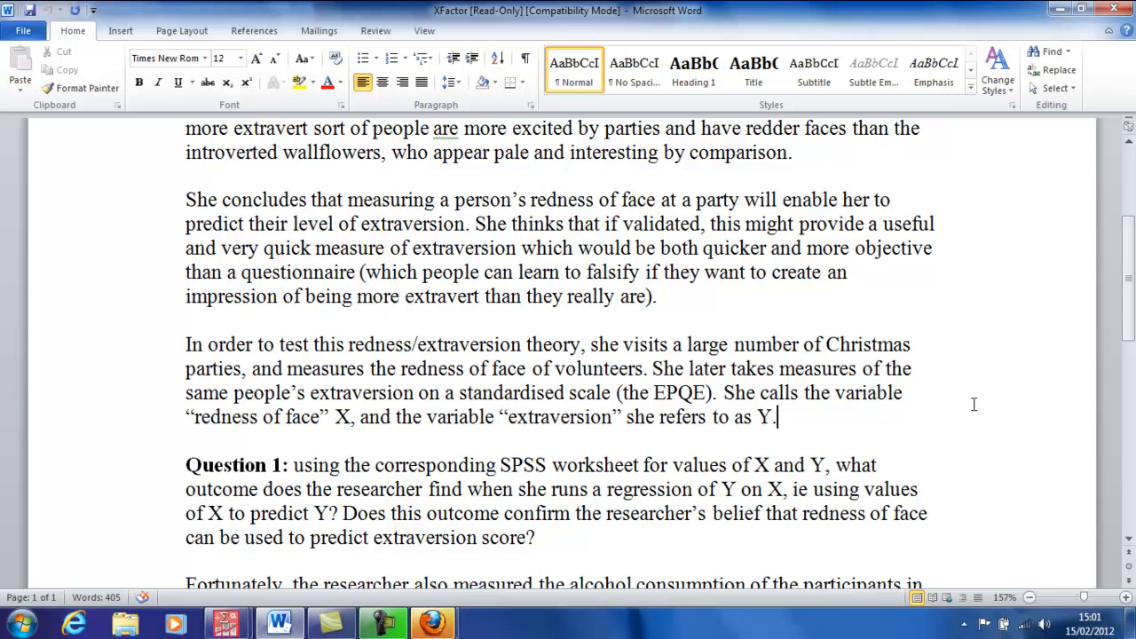
scroll("down", 3)
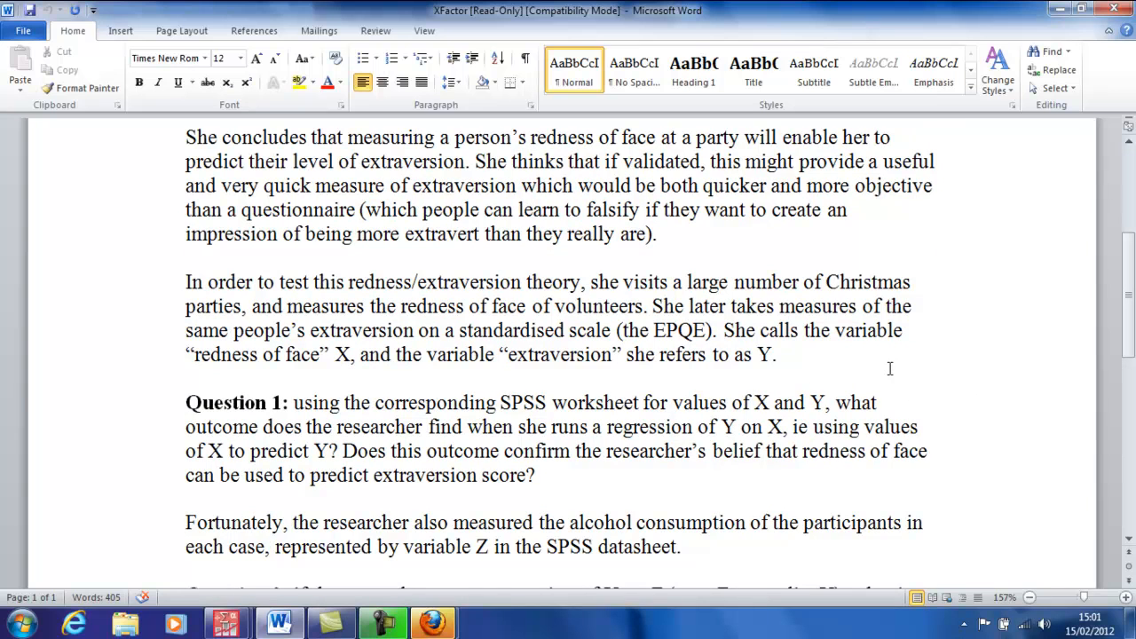
left_click(778, 355)
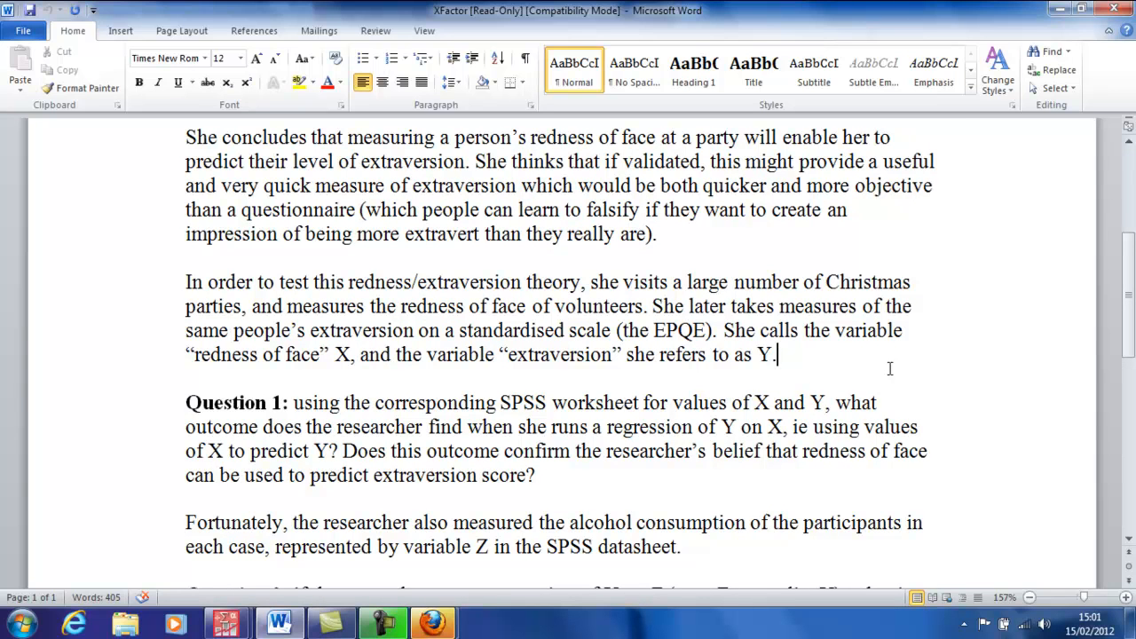
mouse_move(204, 607)
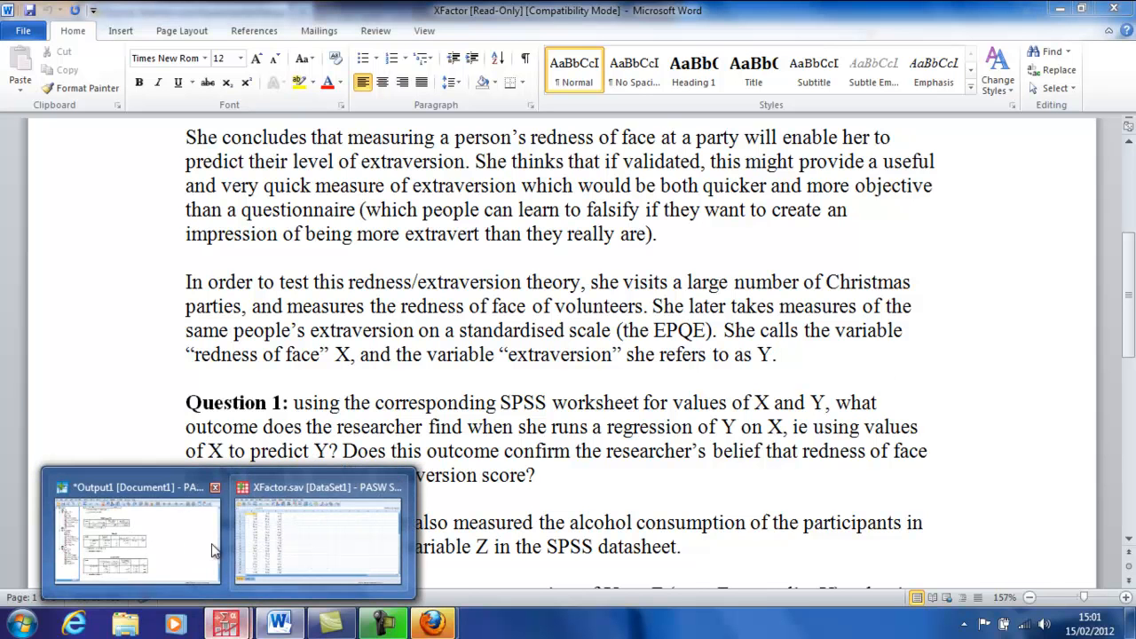
left_click(316, 537)
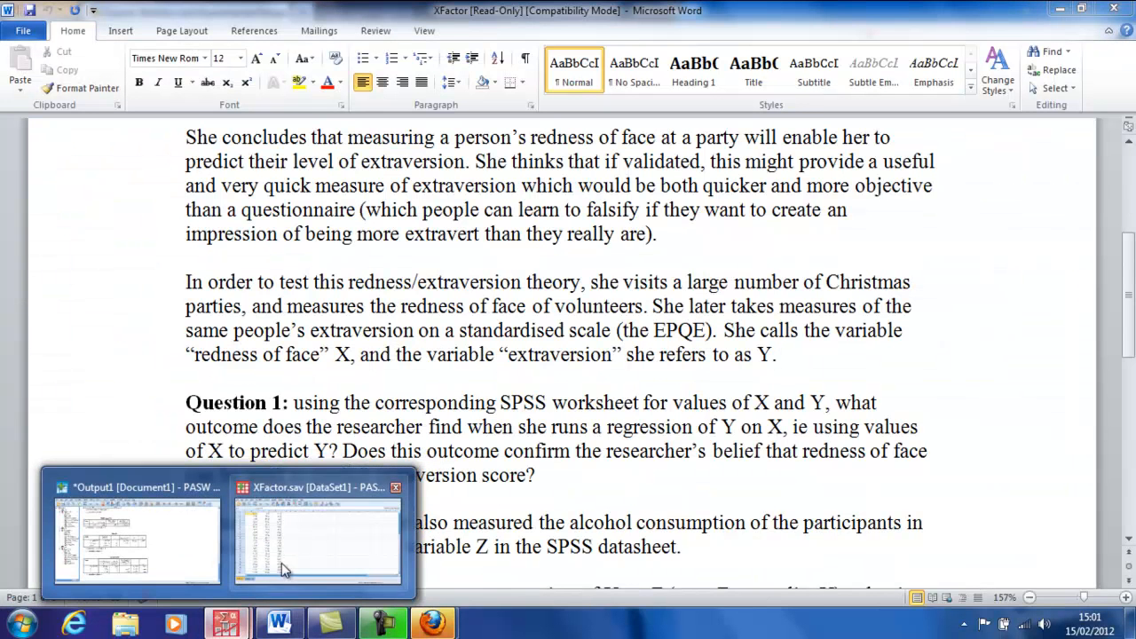
left_click(316, 533)
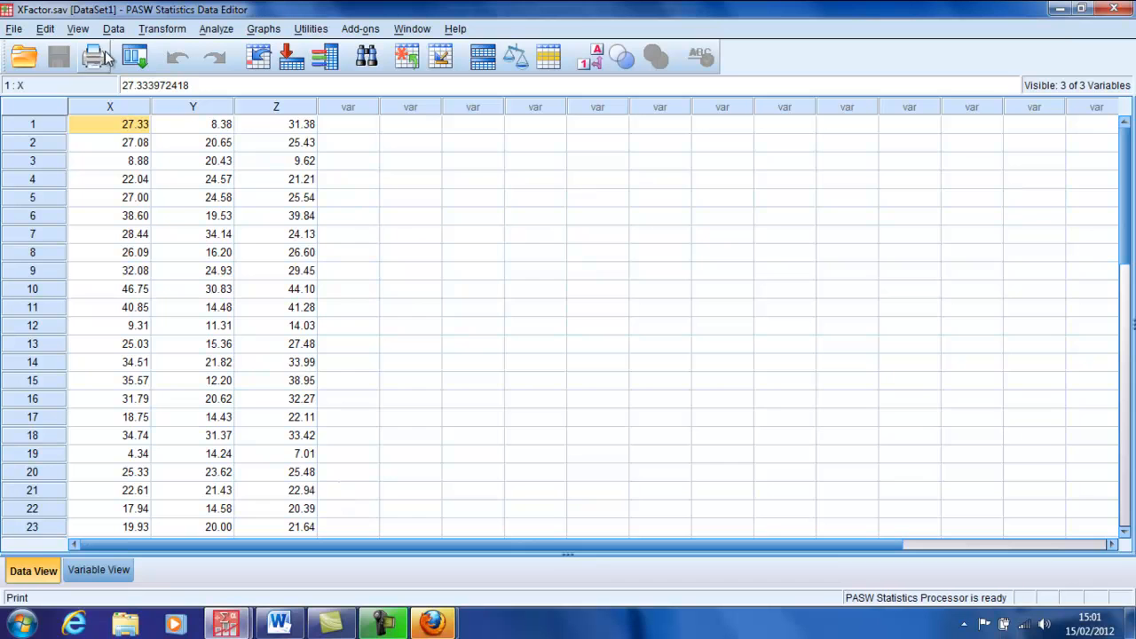
Set up a linear regression with Y as dependent and X as independent via Analyze > Regression > Linear
left_click(217, 28)
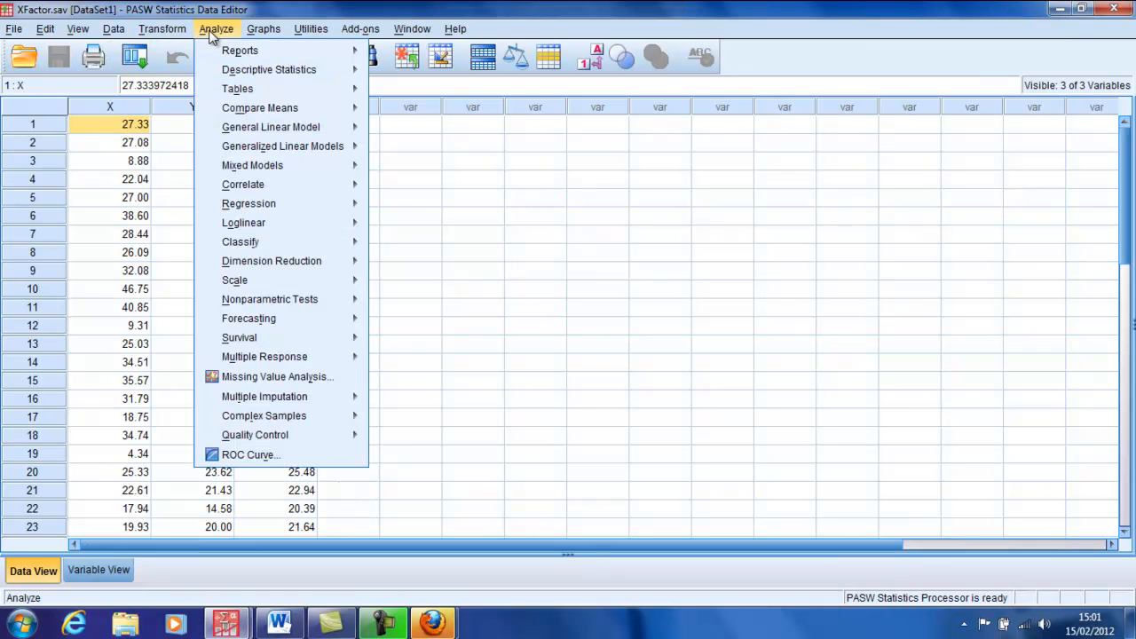
mouse_move(283, 146)
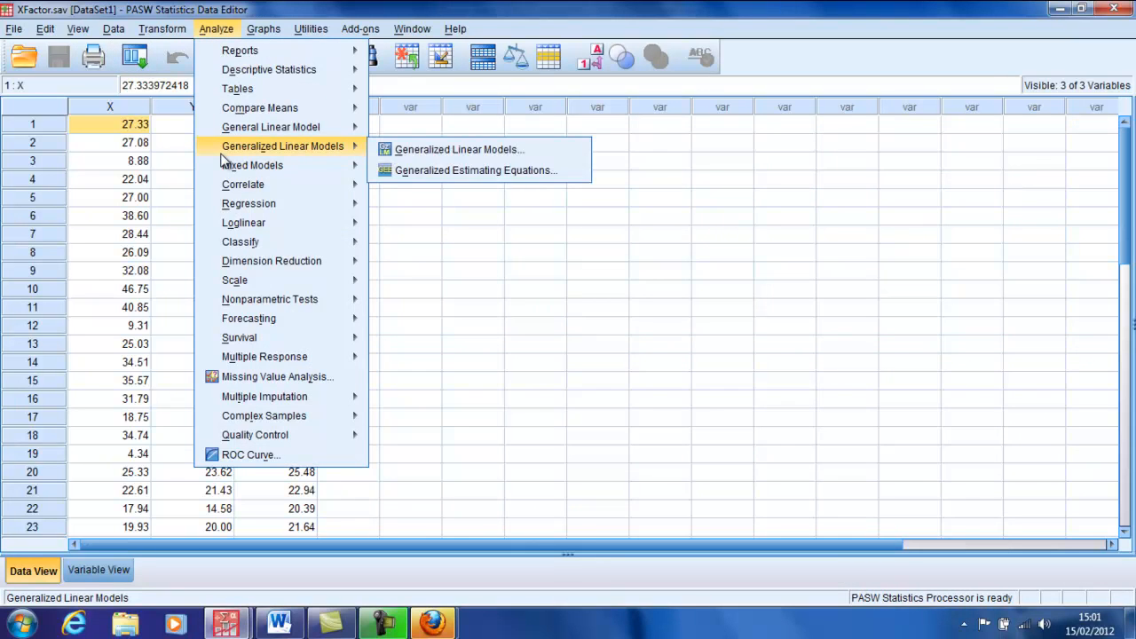
mouse_move(249, 202)
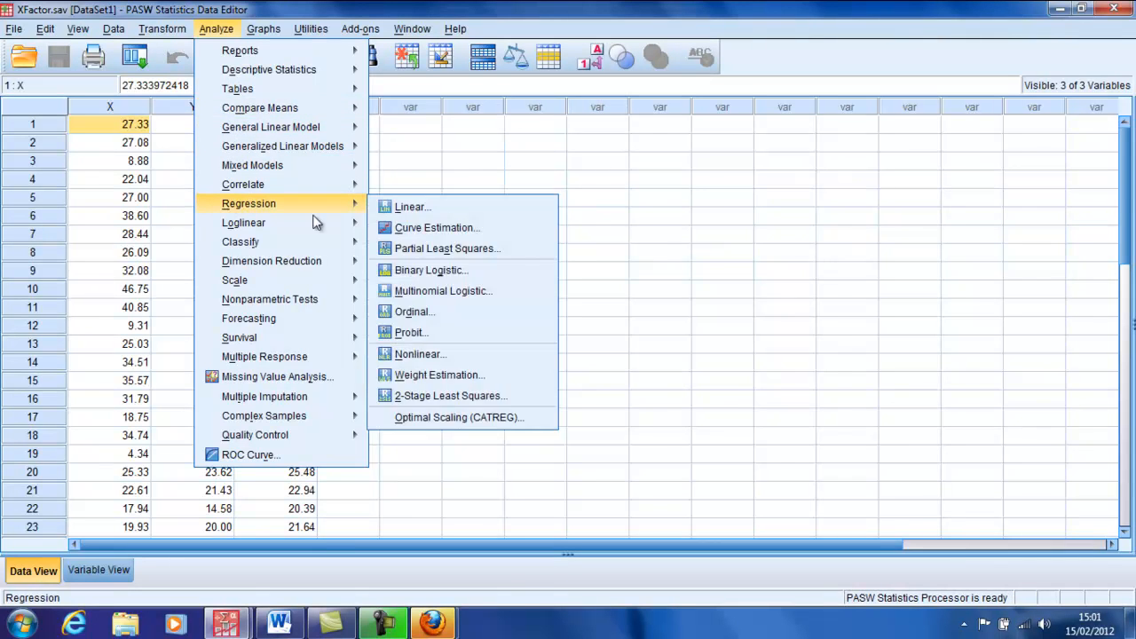
left_click(412, 206)
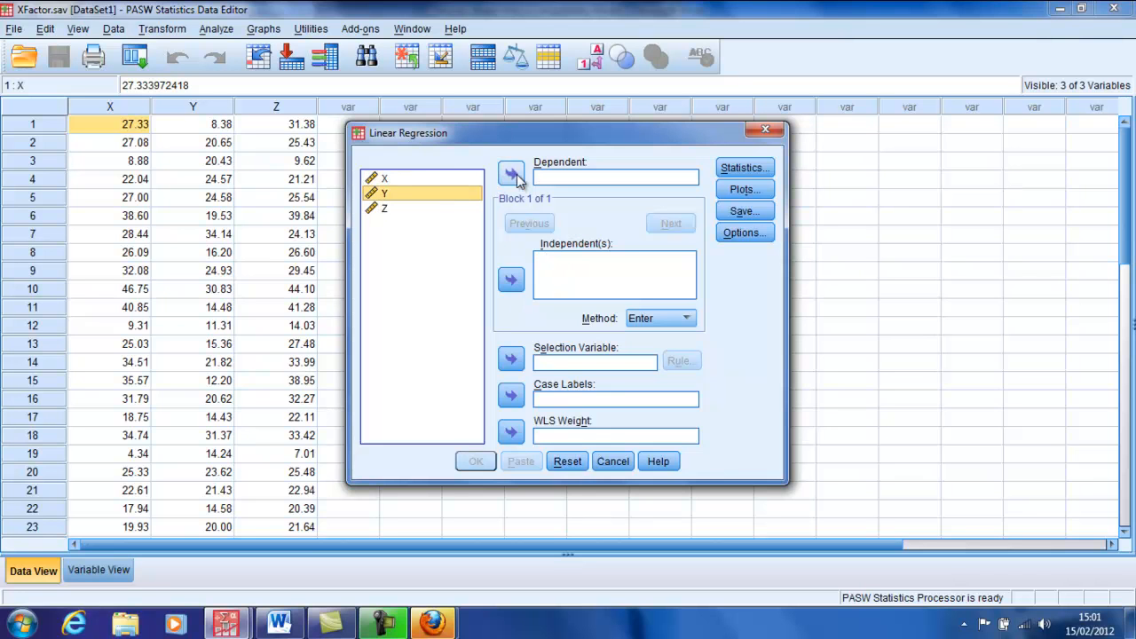
left_click(511, 173)
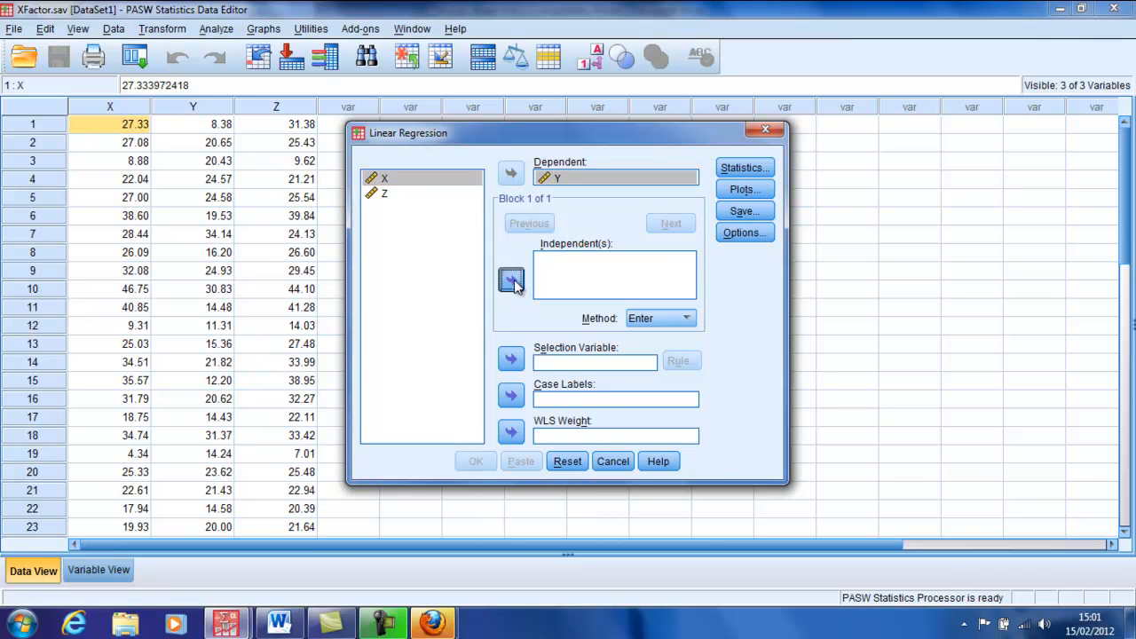
left_click(476, 462)
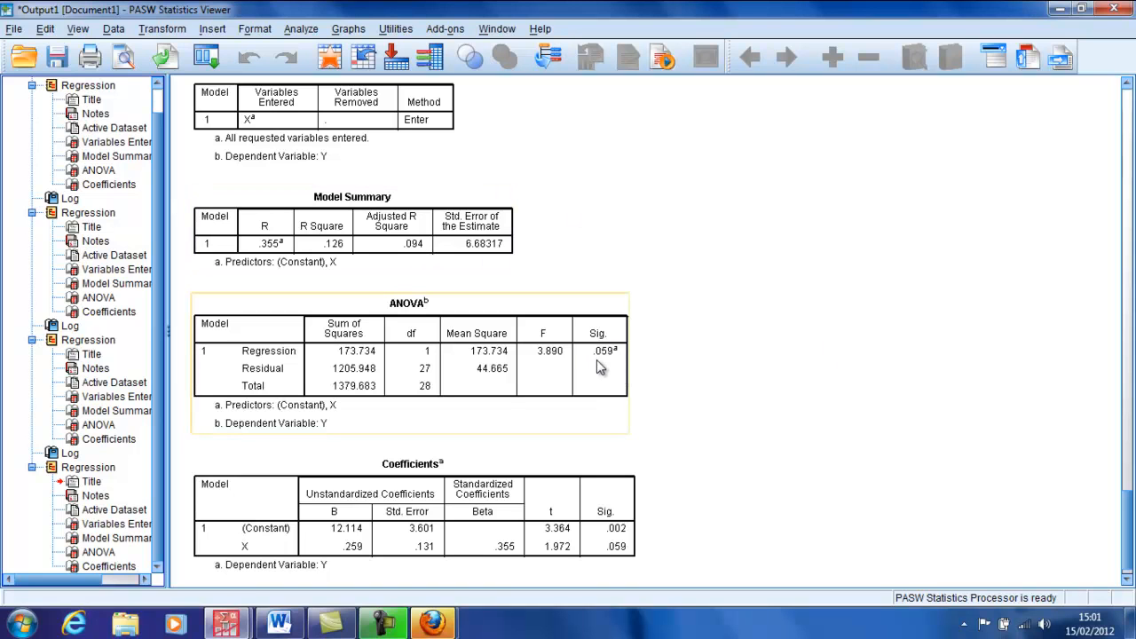
mouse_move(600, 368)
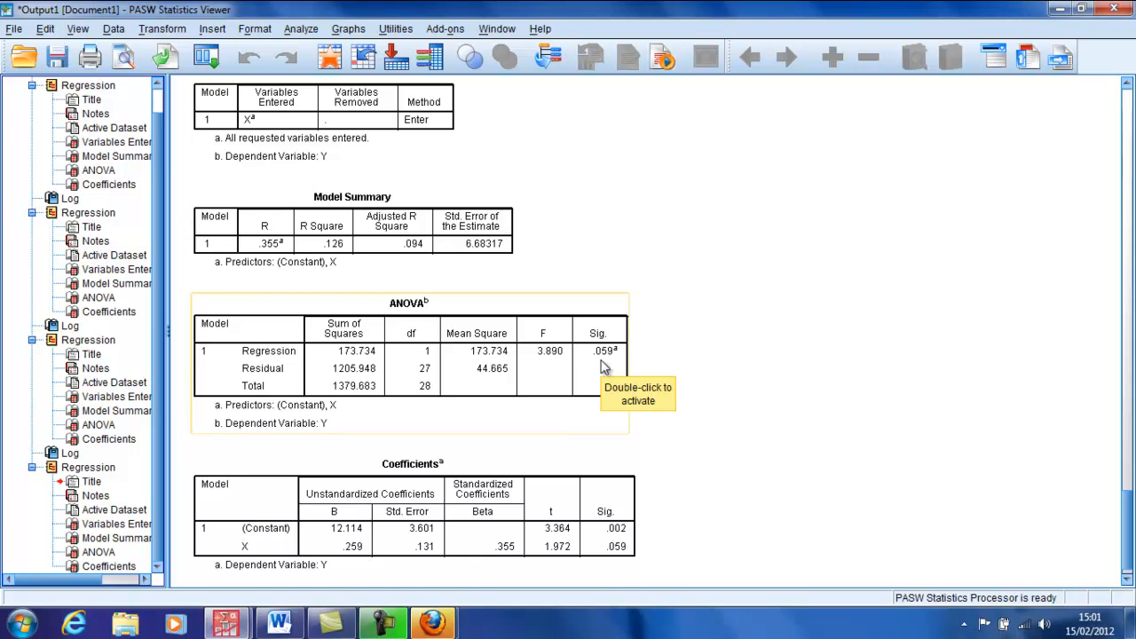
mouse_move(611, 550)
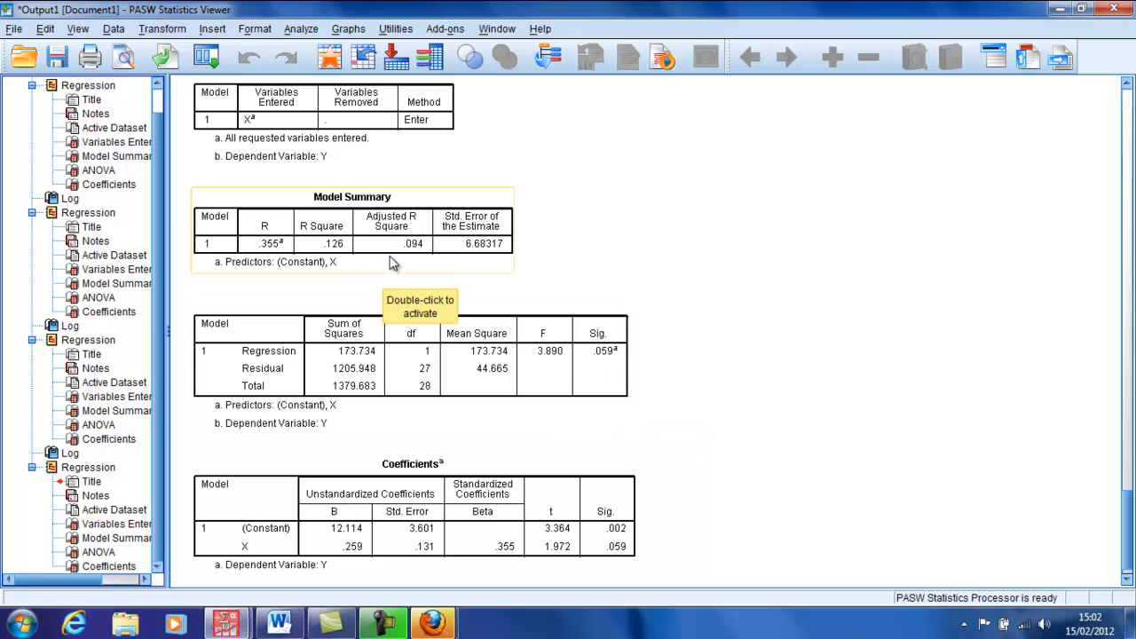
mouse_move(412, 247)
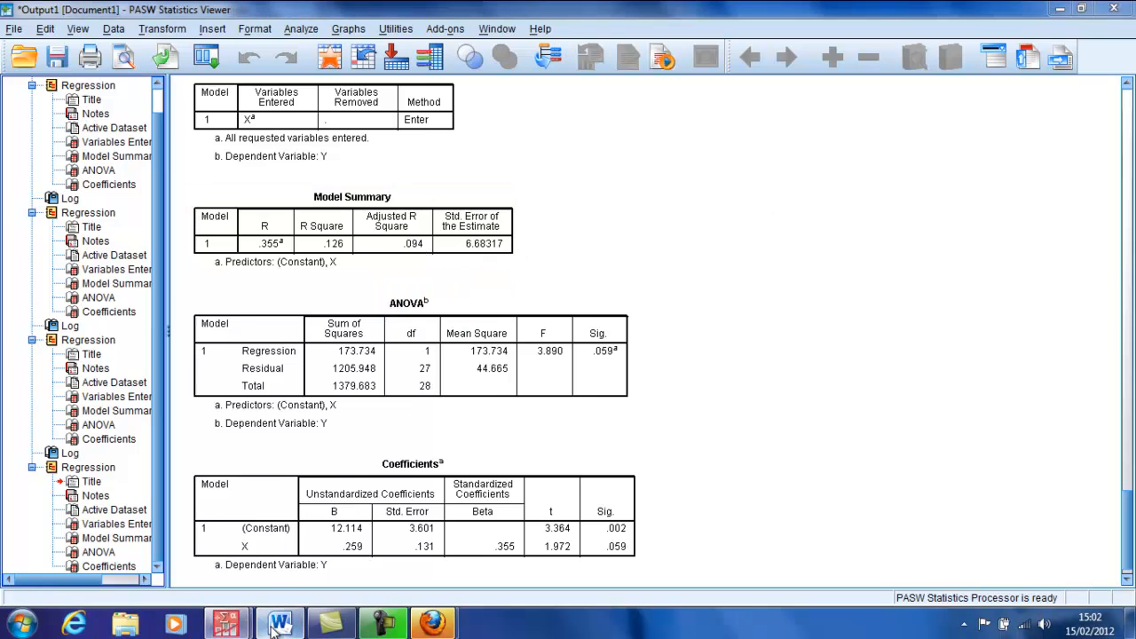
left_click(277, 621)
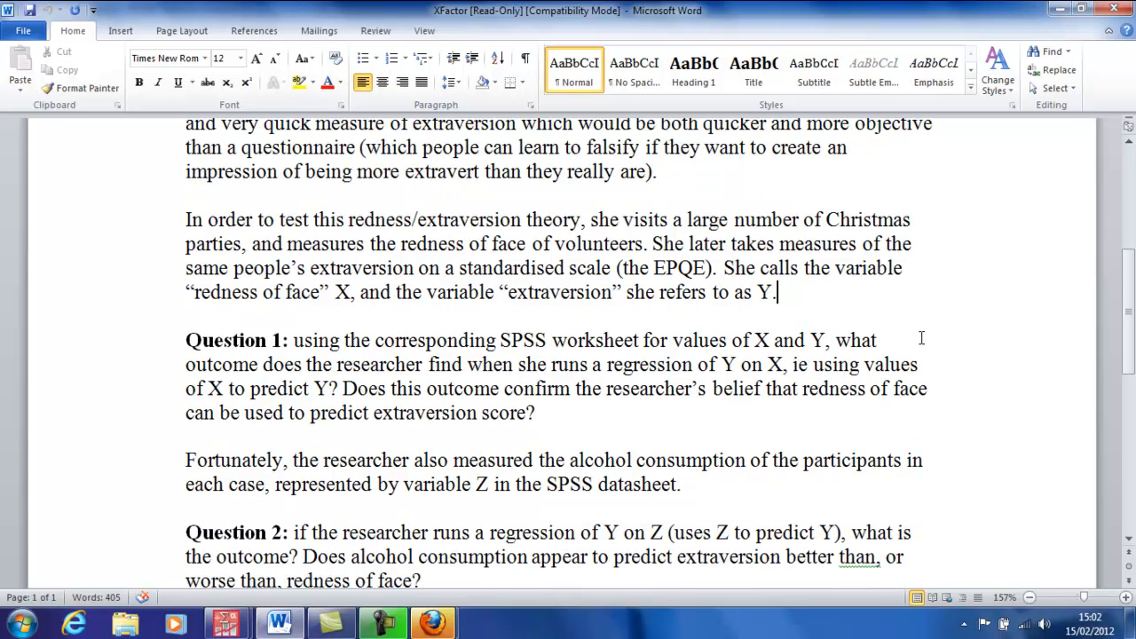
mouse_move(604, 422)
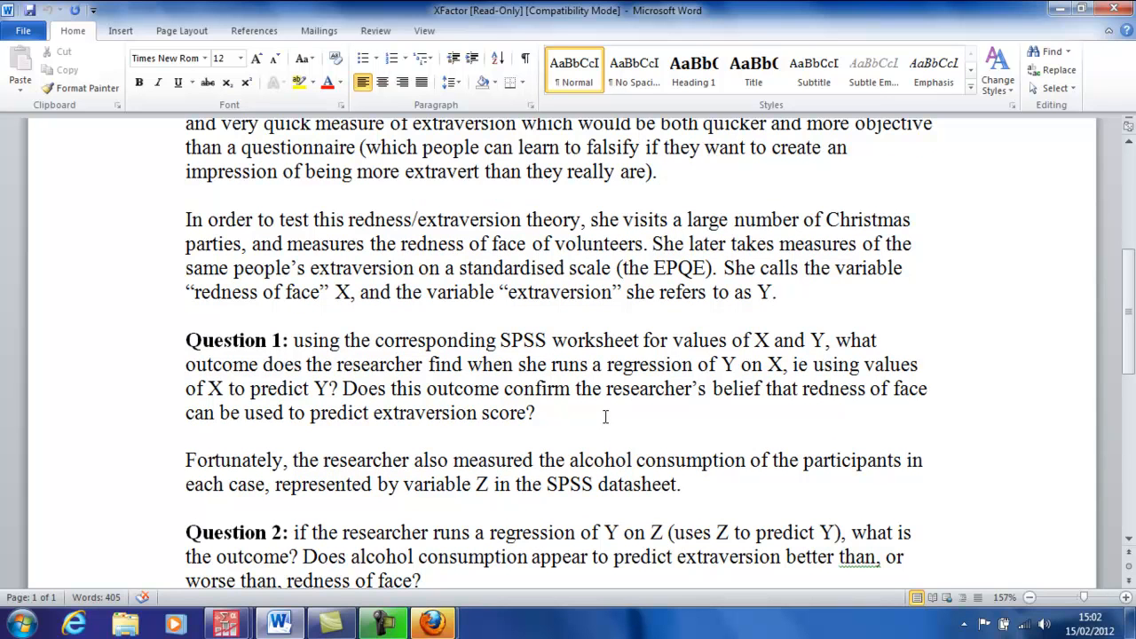
mouse_move(624, 407)
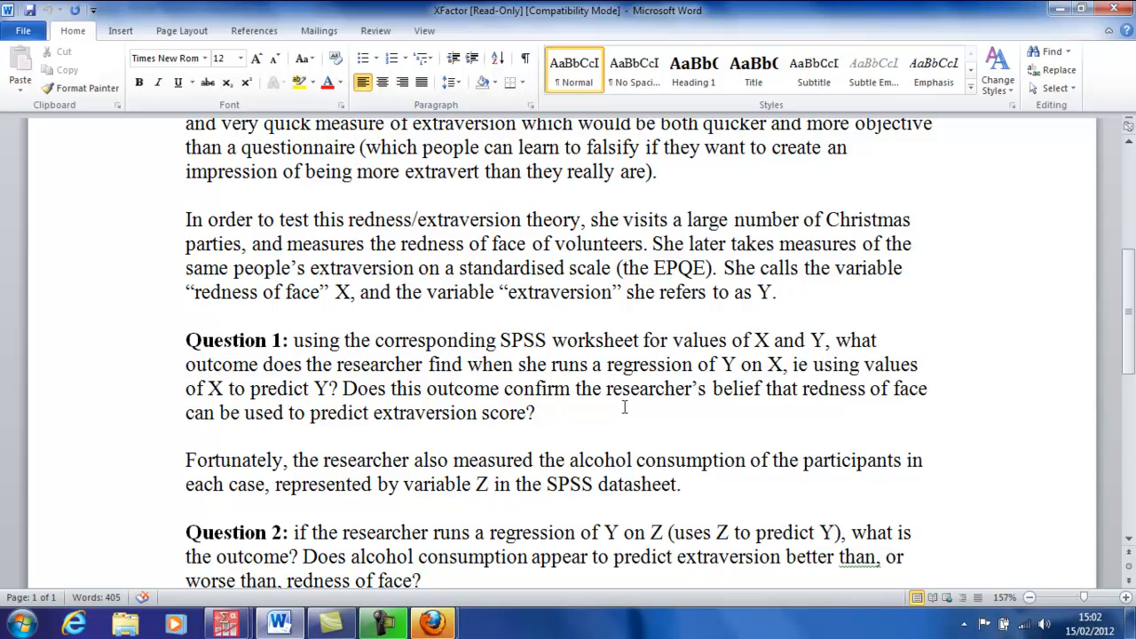
scroll("down", 3)
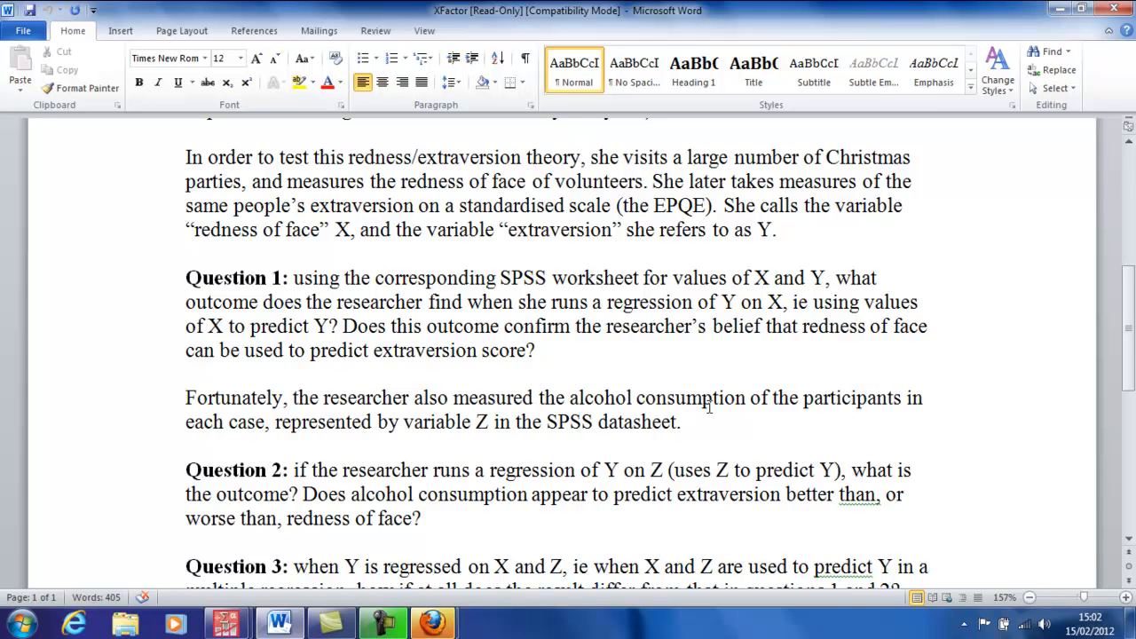
left_click(685, 423)
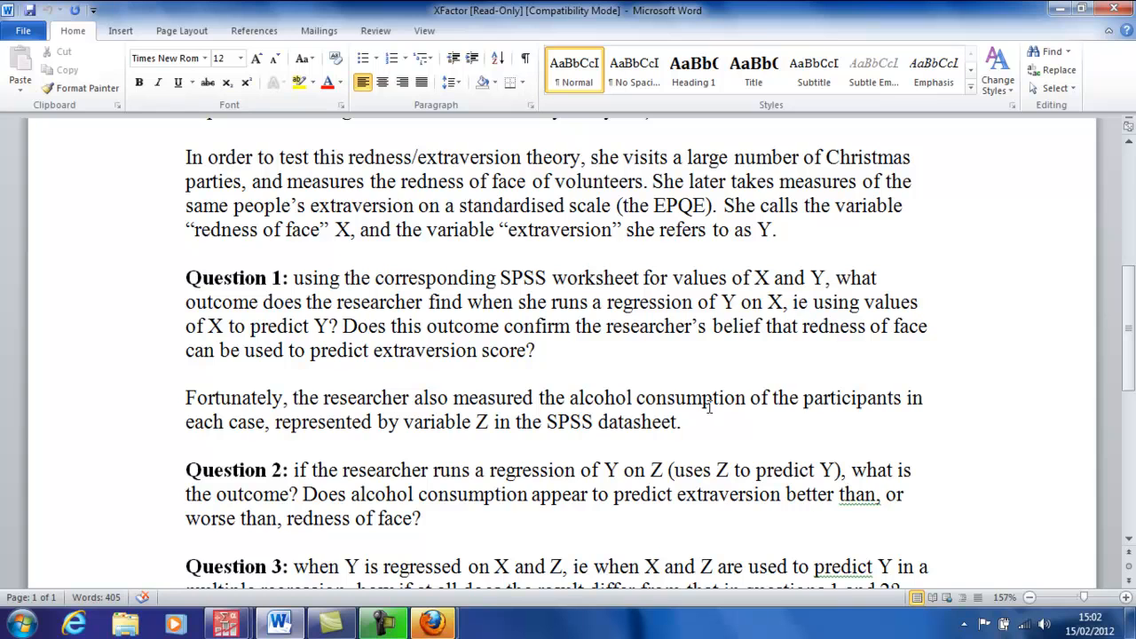
left_click(685, 422)
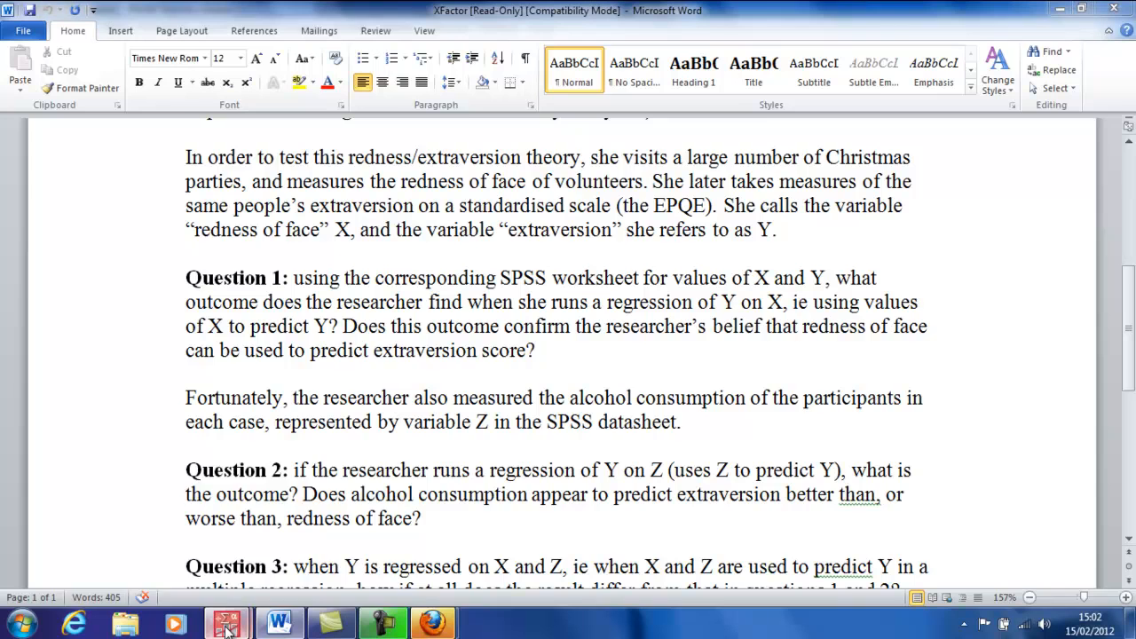
Reopen Linear Regression from recent dialogs and run Y on Z alone, giving R Square .018
left_click(228, 621)
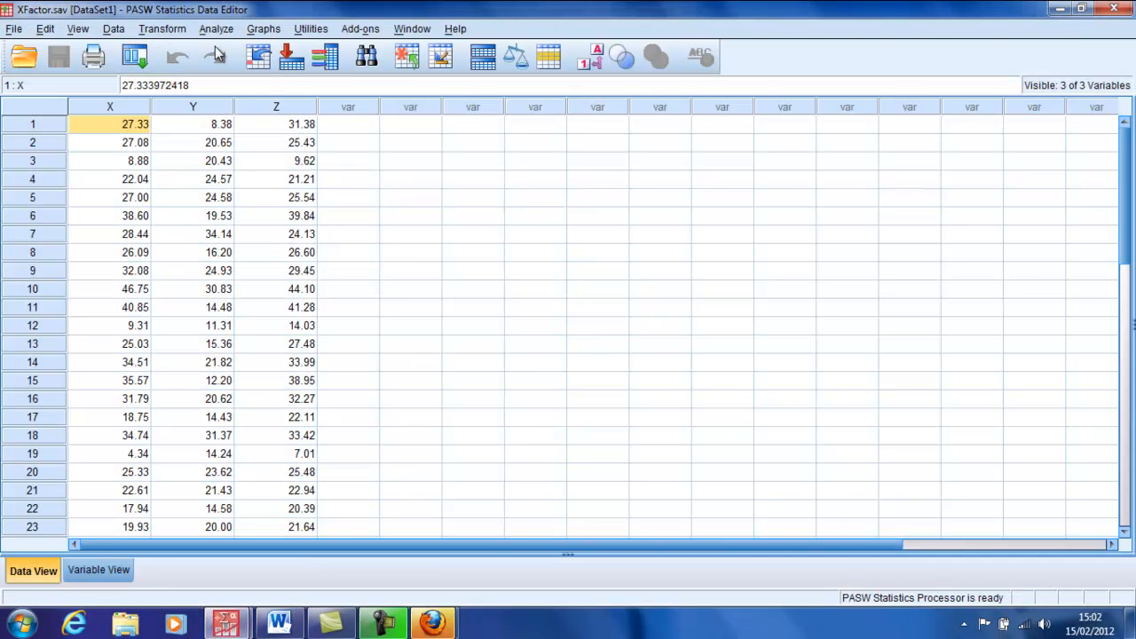
left_click(133, 55)
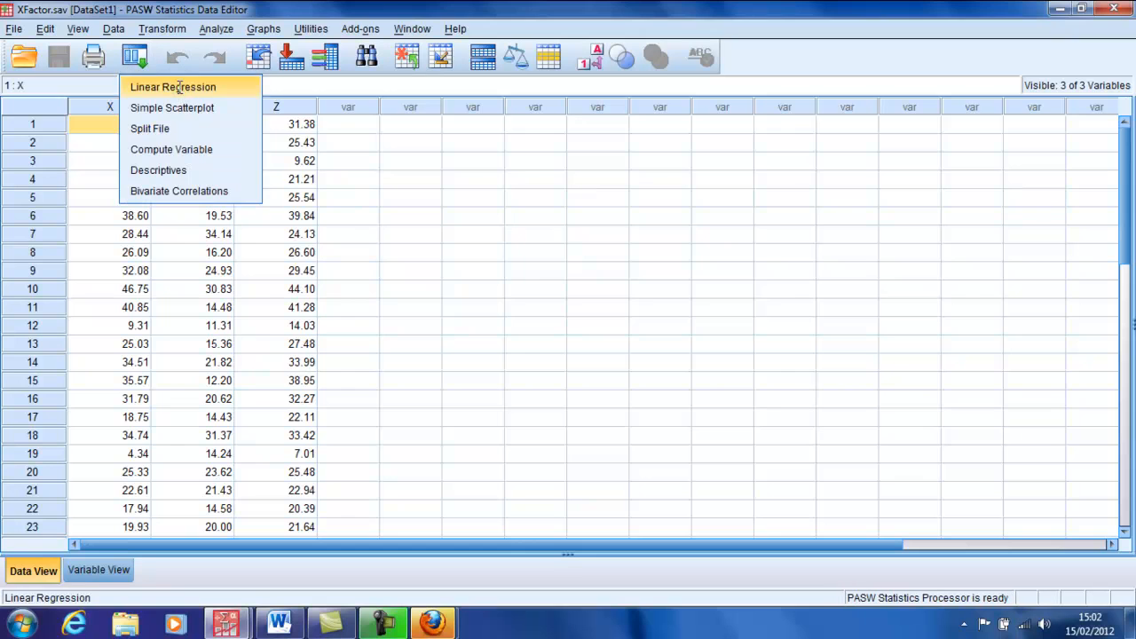
left_click(172, 85)
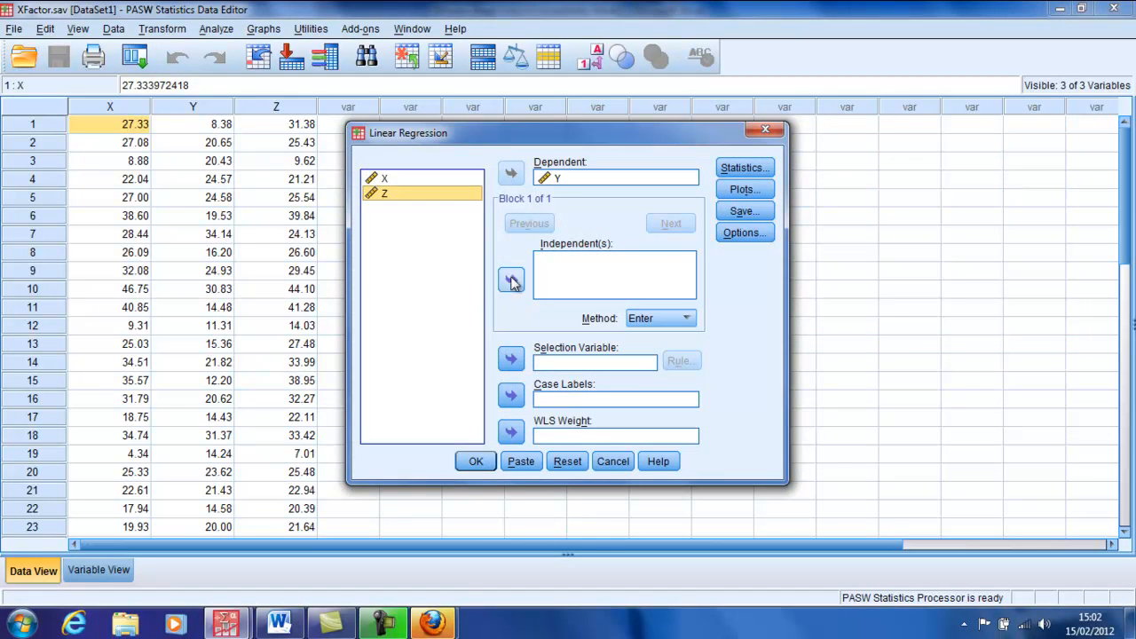
left_click(476, 462)
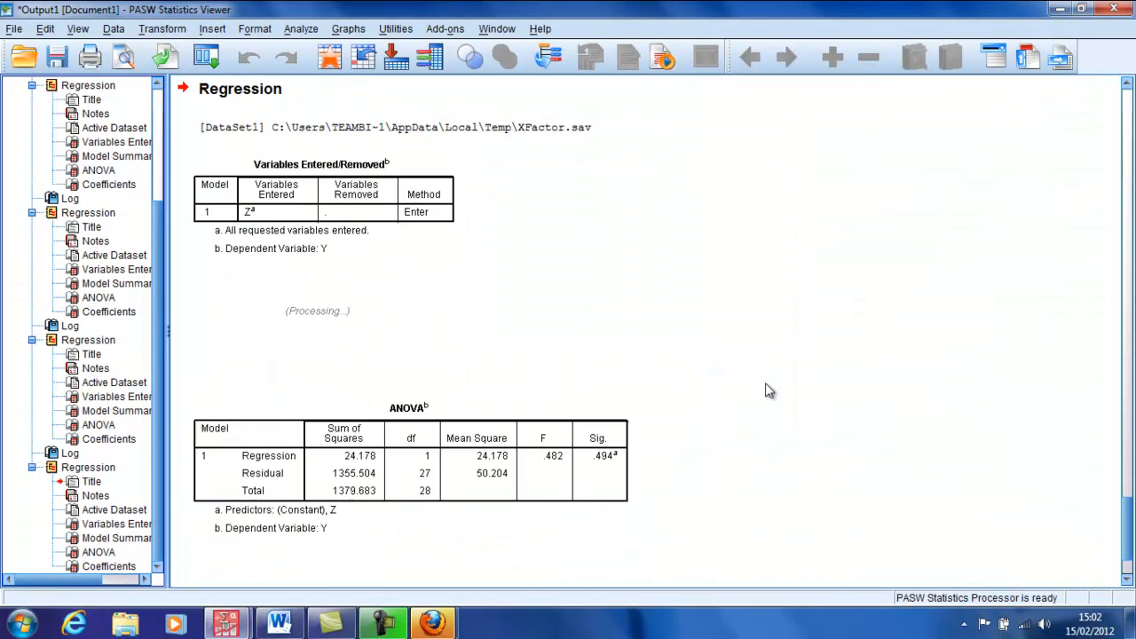
scroll("down", 3)
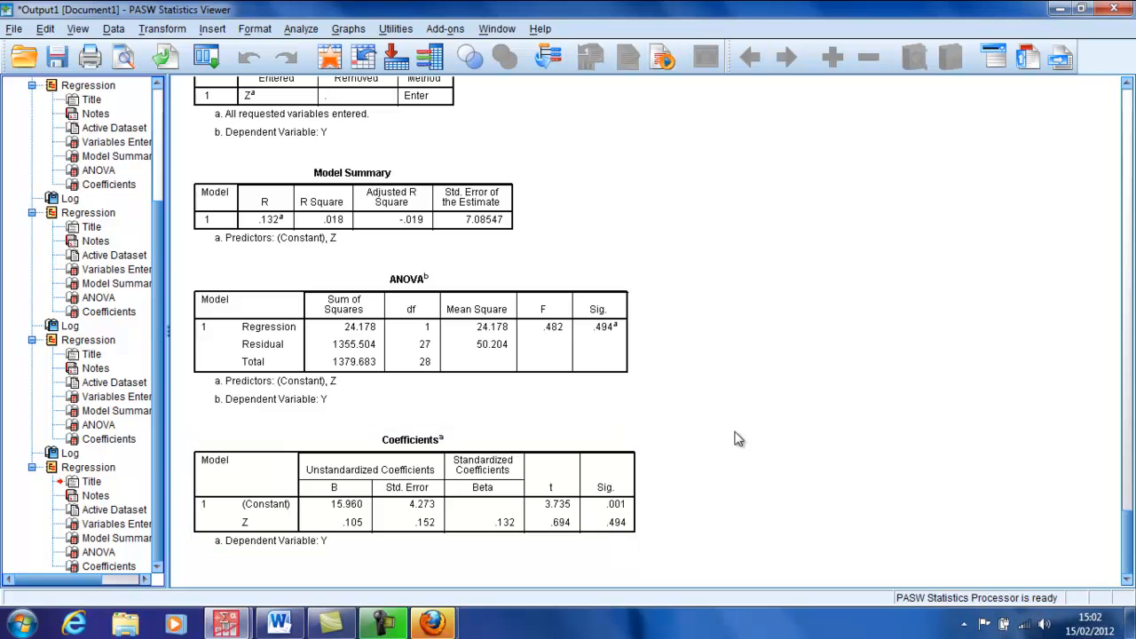
mouse_move(735, 431)
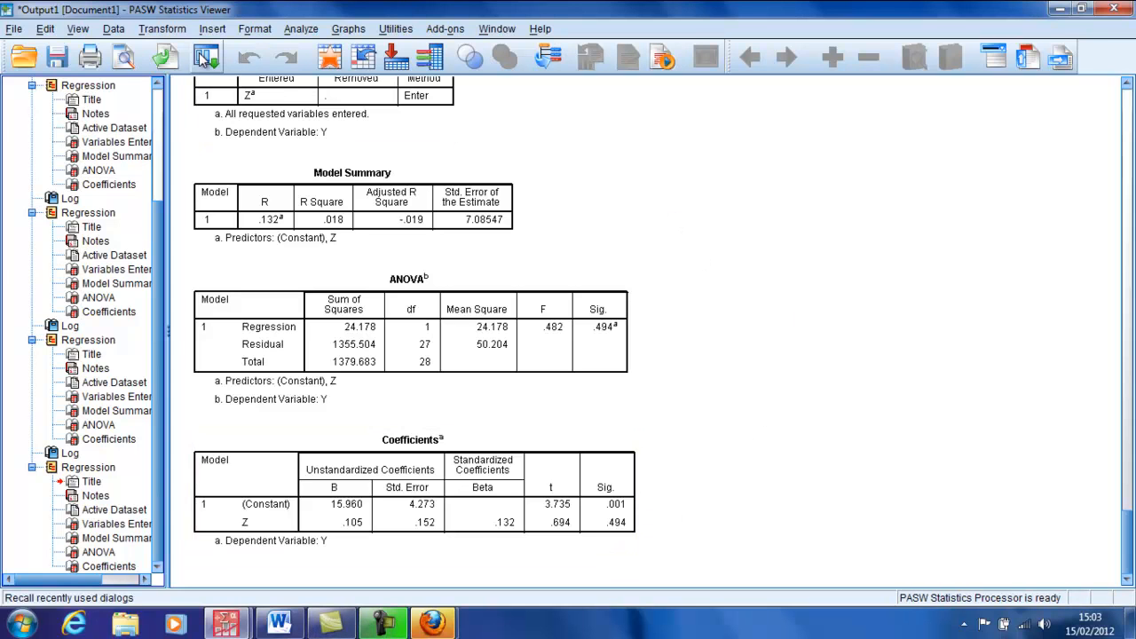
Run a bivariate correlation of X and Z (Pearson .969), then return to the Word question sheet
left_click(302, 29)
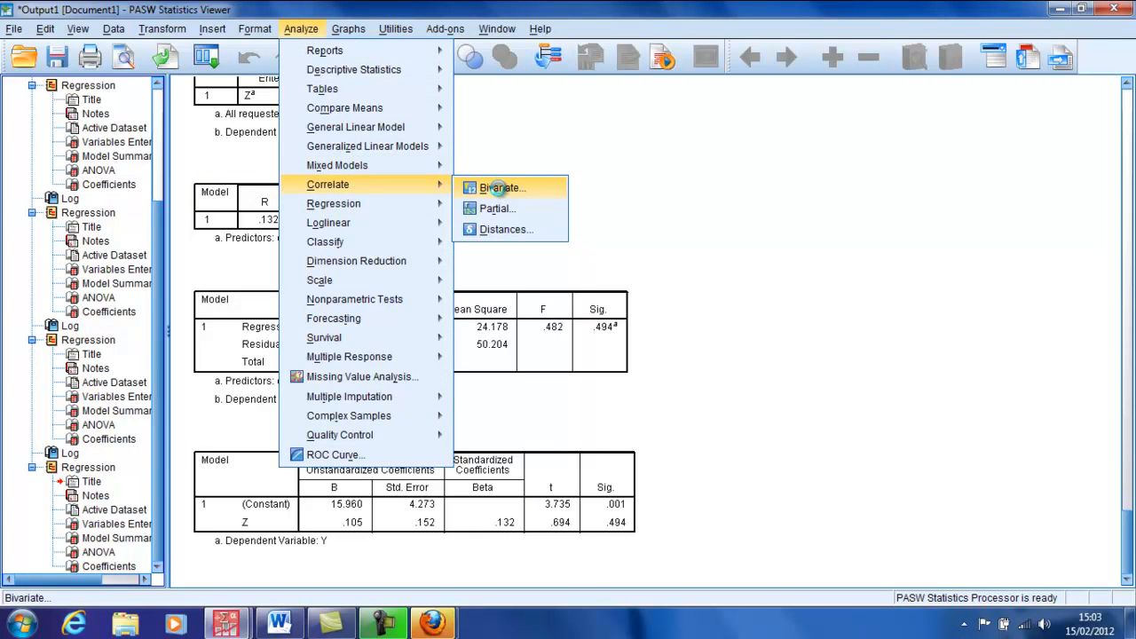
left_click(502, 188)
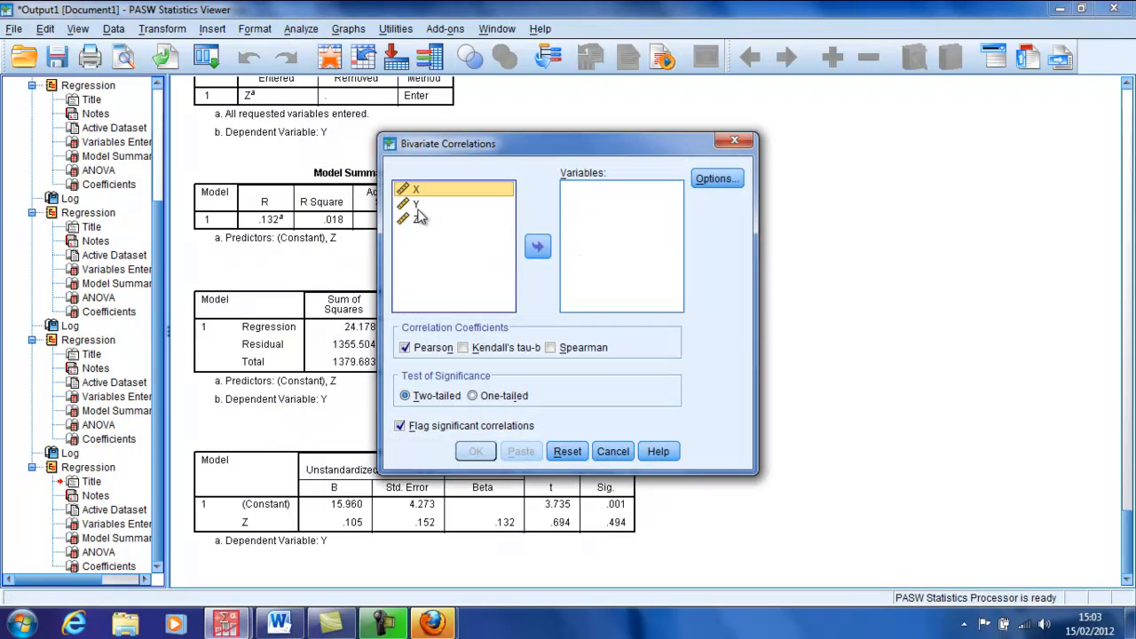
left_click(536, 245)
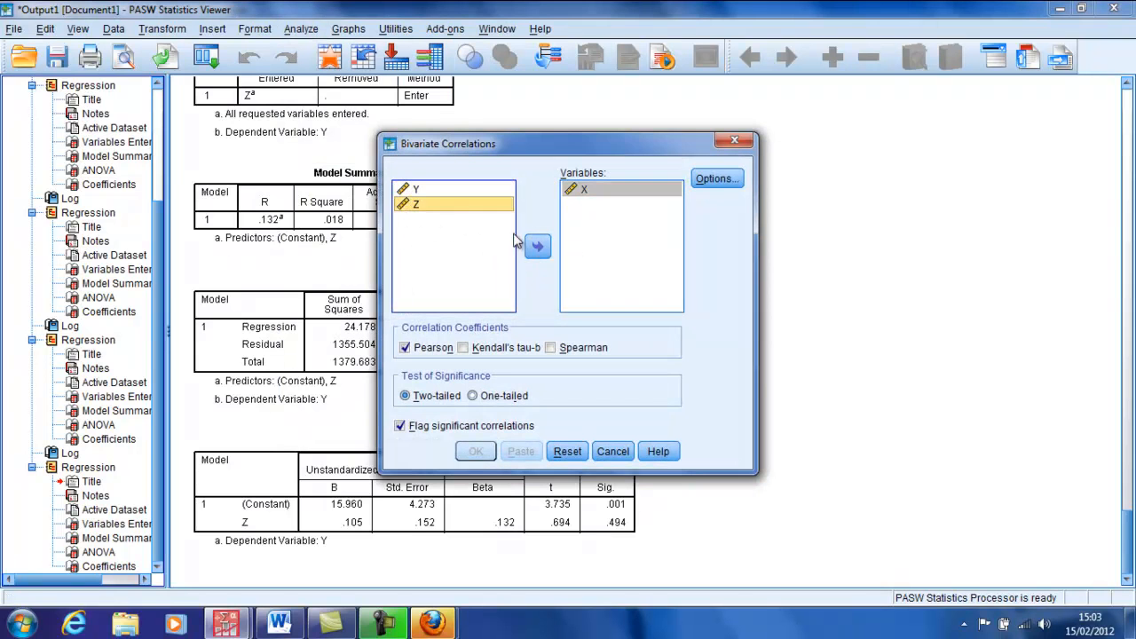
left_click(476, 451)
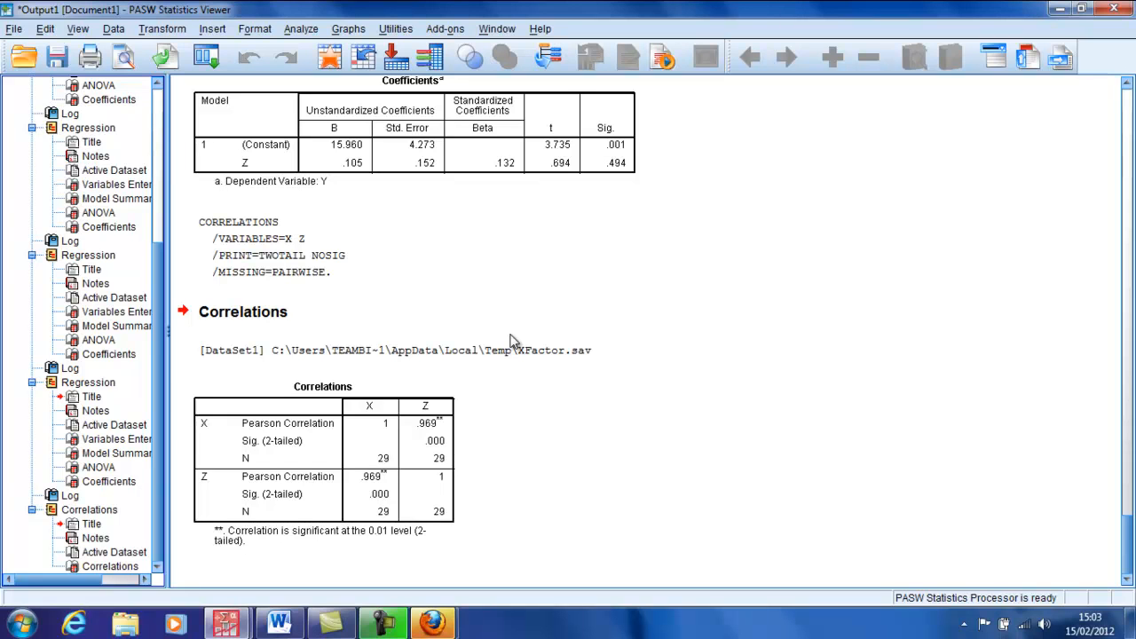
left_click(266, 247)
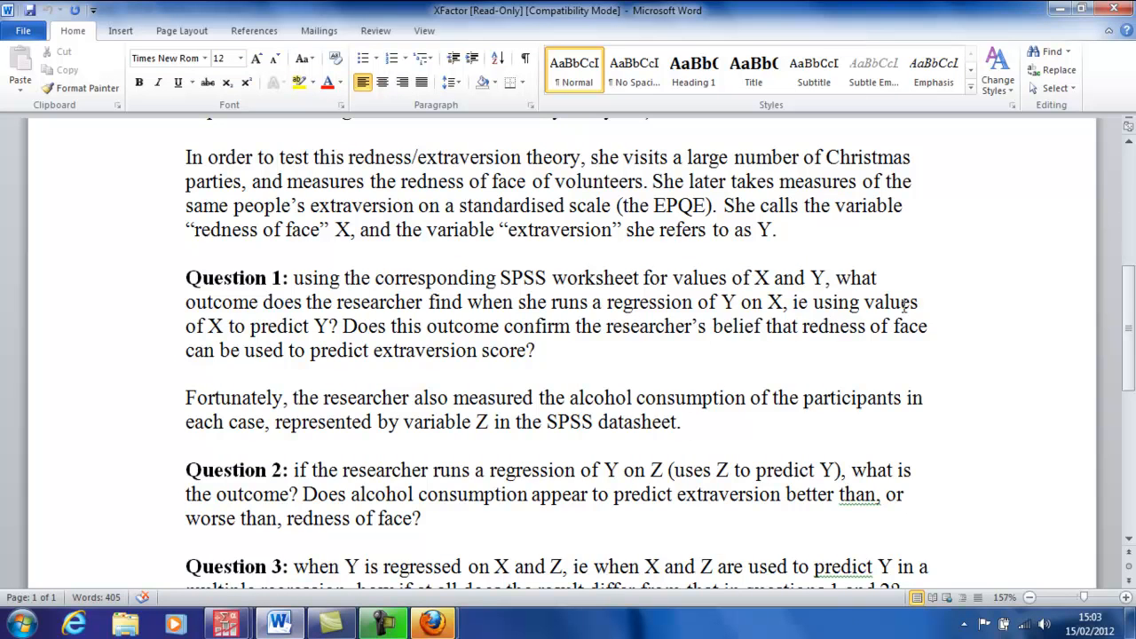
Scroll the Word question sheet down to Question 3 on regressing Y on X and Z
scroll("down", 3)
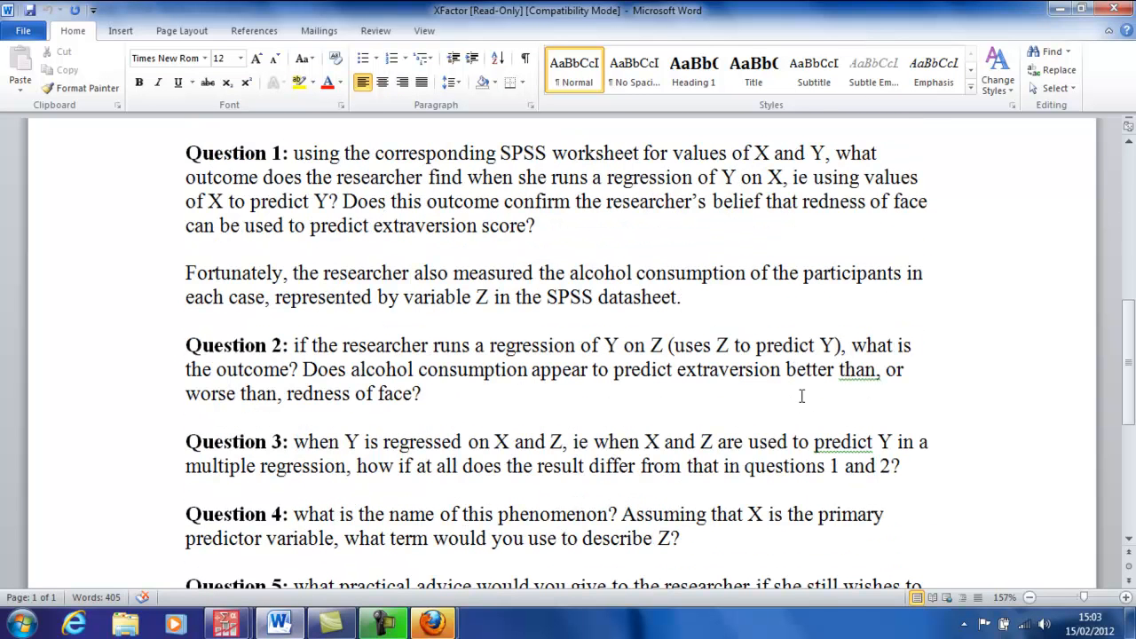
mouse_move(790, 391)
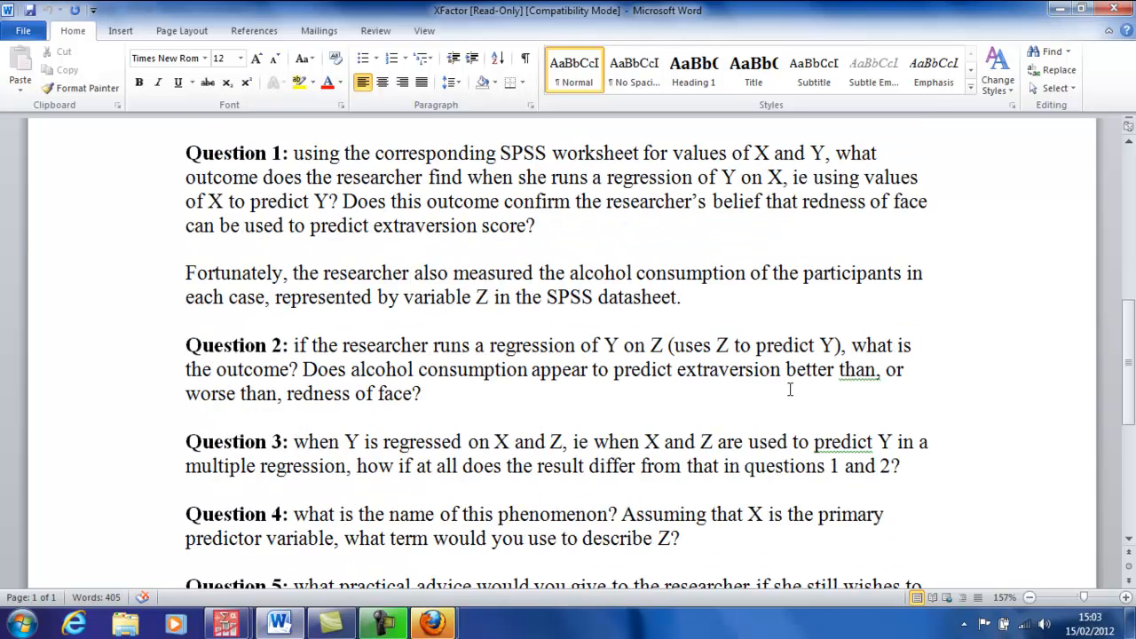
left_click(423, 395)
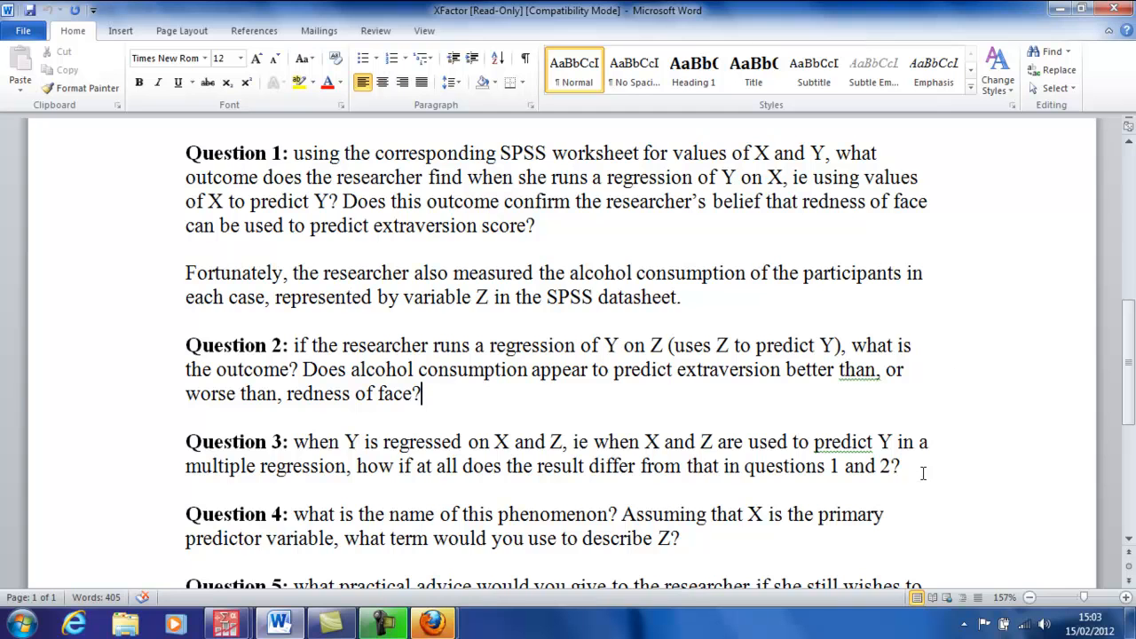
scroll("down", 3)
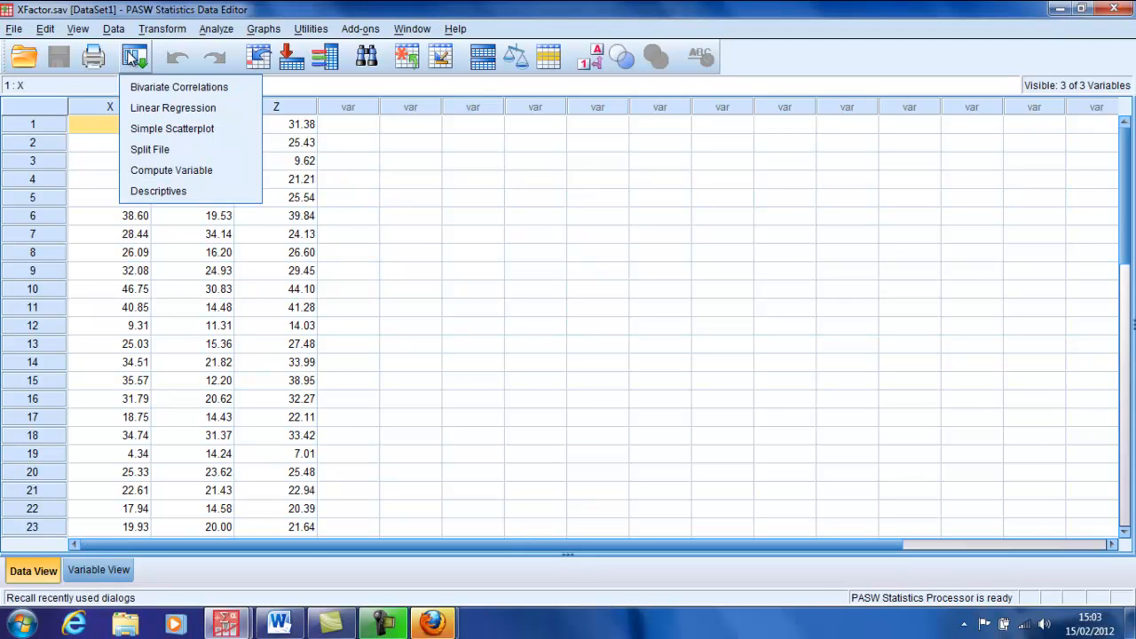
Reopen Linear Regression, add X alongside Z as predictors of Y, and run it
left_click(172, 108)
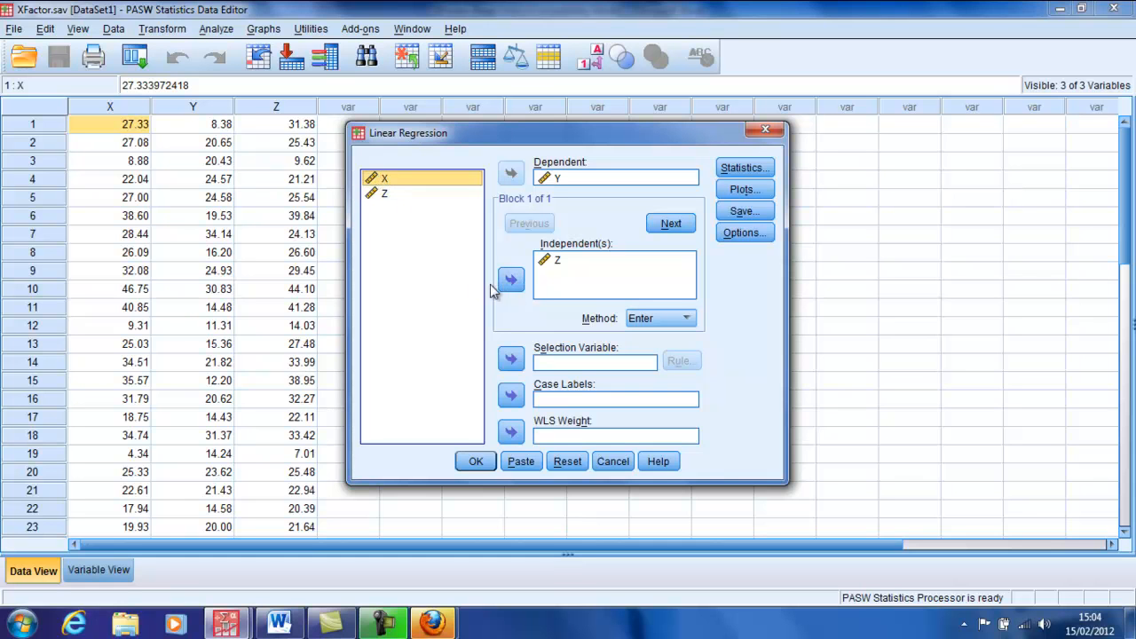
left_click(511, 278)
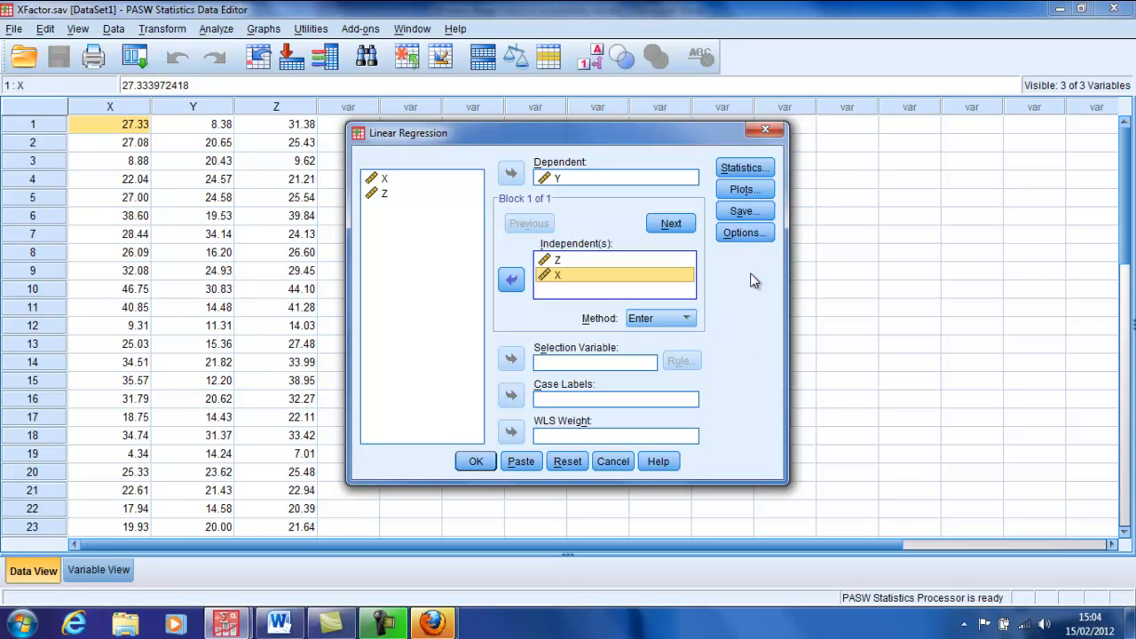
mouse_move(761, 295)
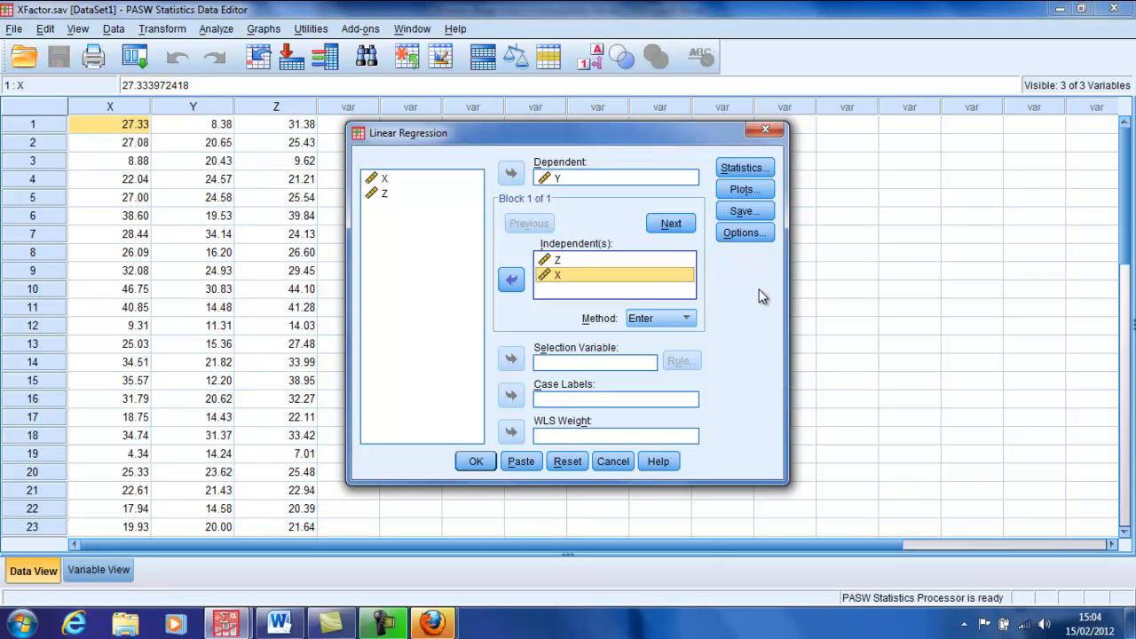
mouse_move(742, 295)
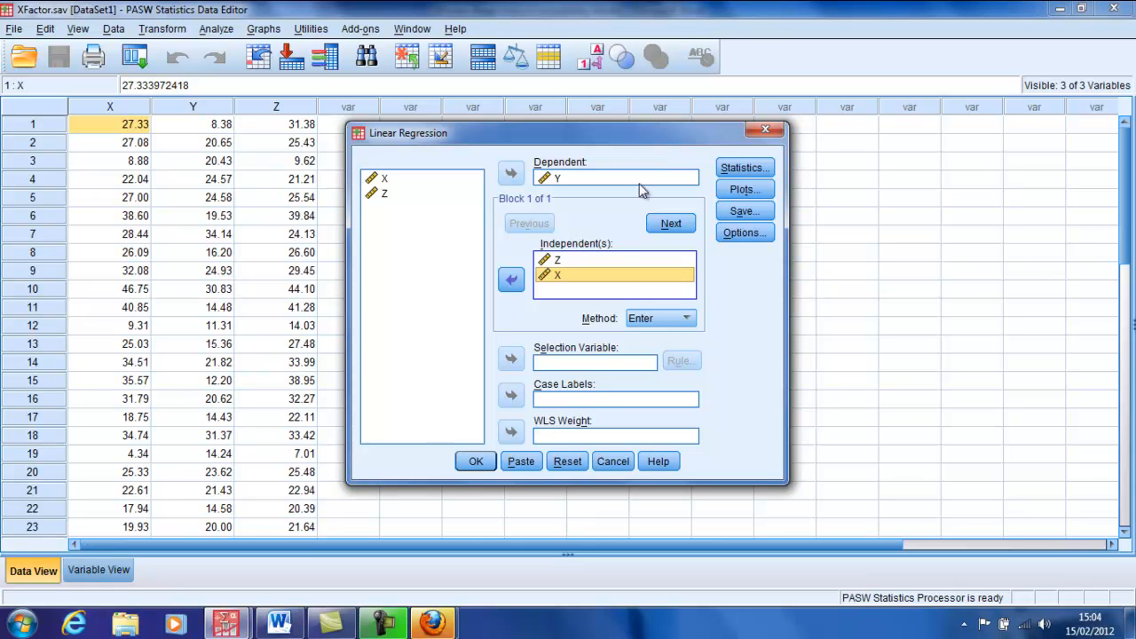
left_click(476, 462)
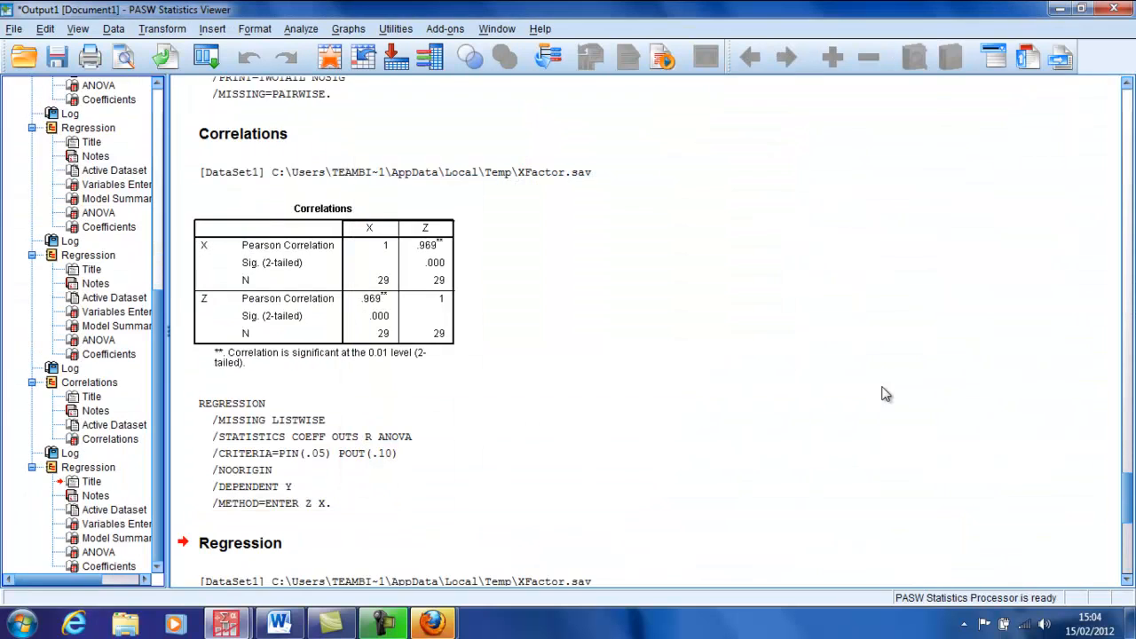
scroll("down", 3)
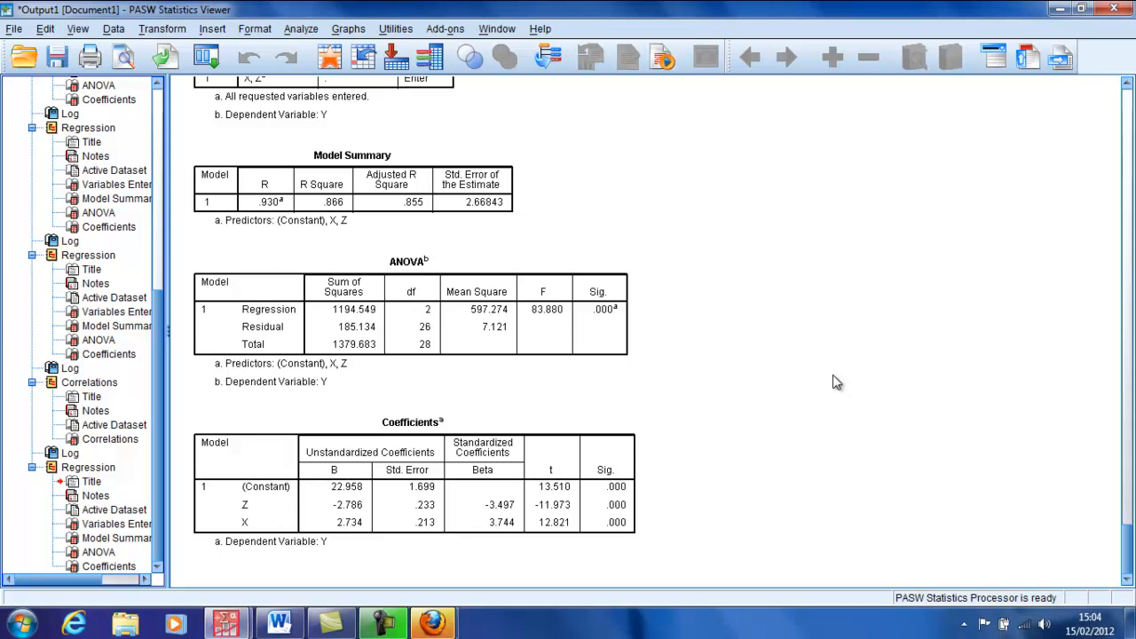
mouse_move(443, 239)
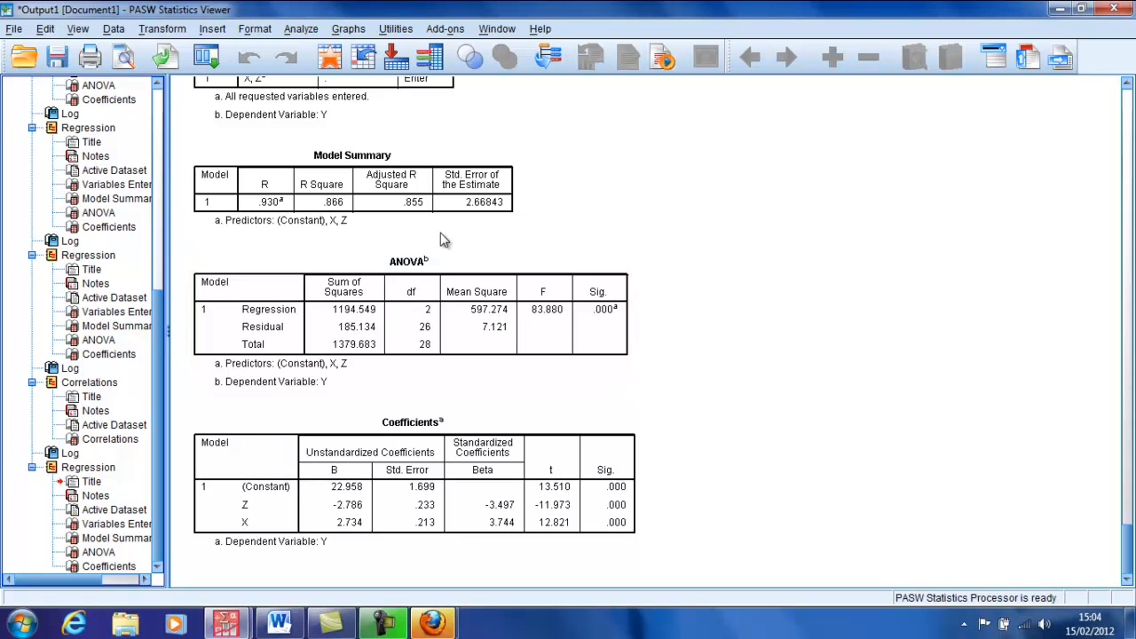
left_click(426, 198)
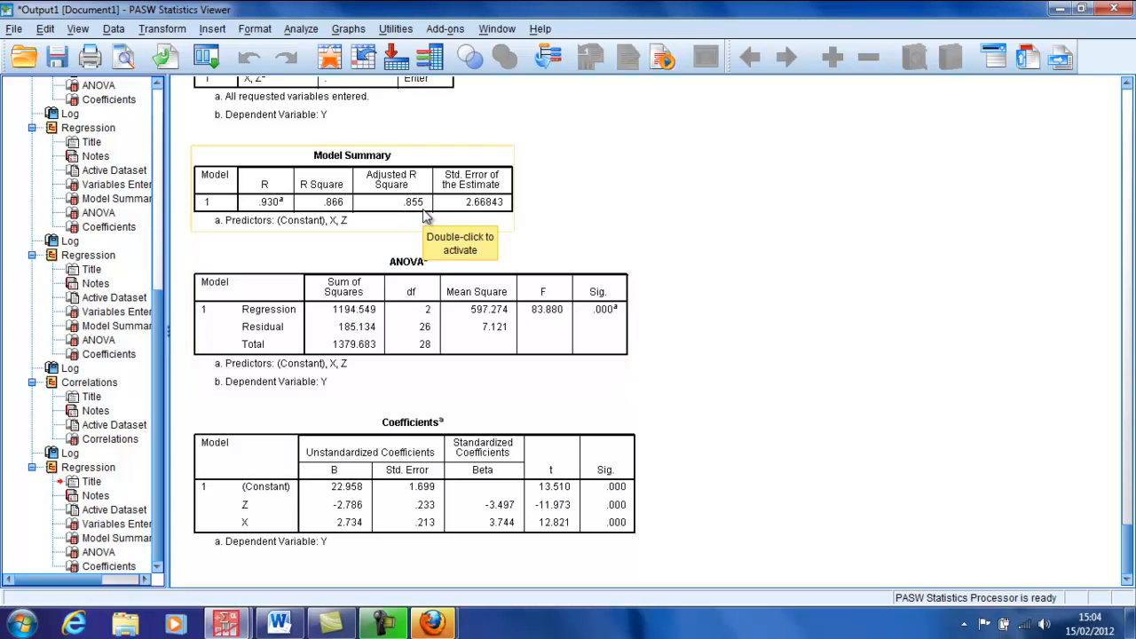
mouse_move(607, 384)
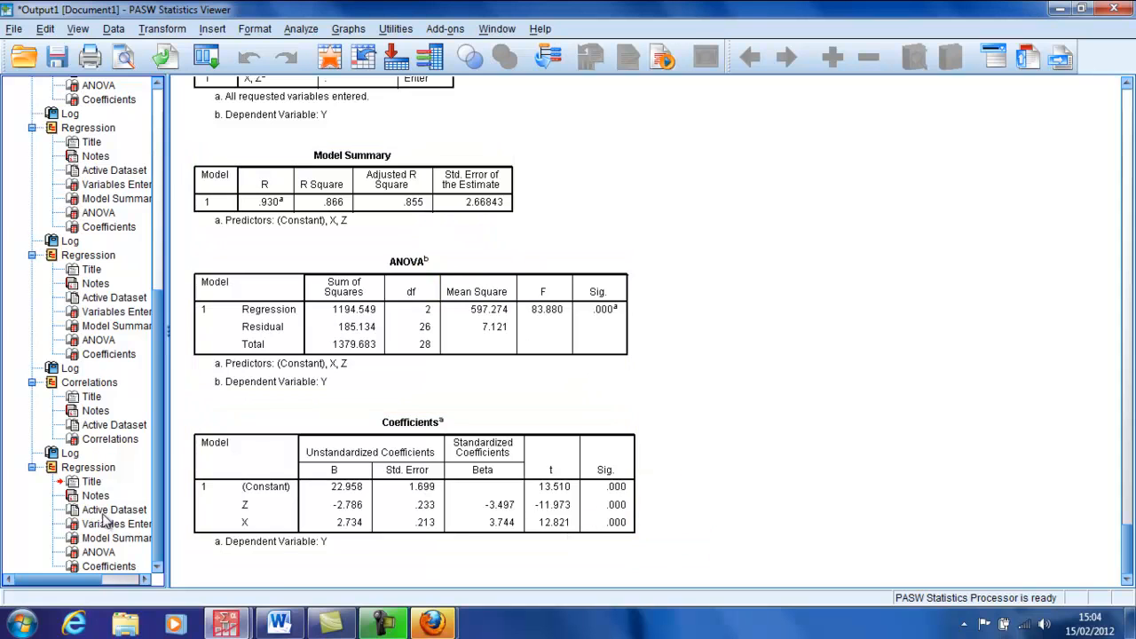
left_click(412, 479)
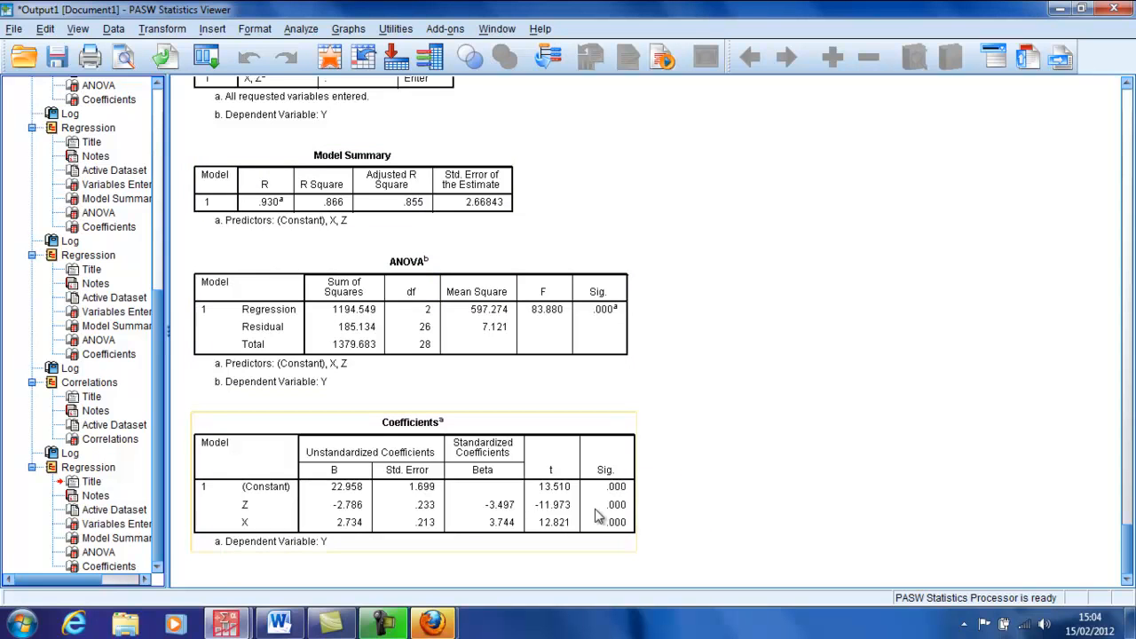
mouse_move(607, 519)
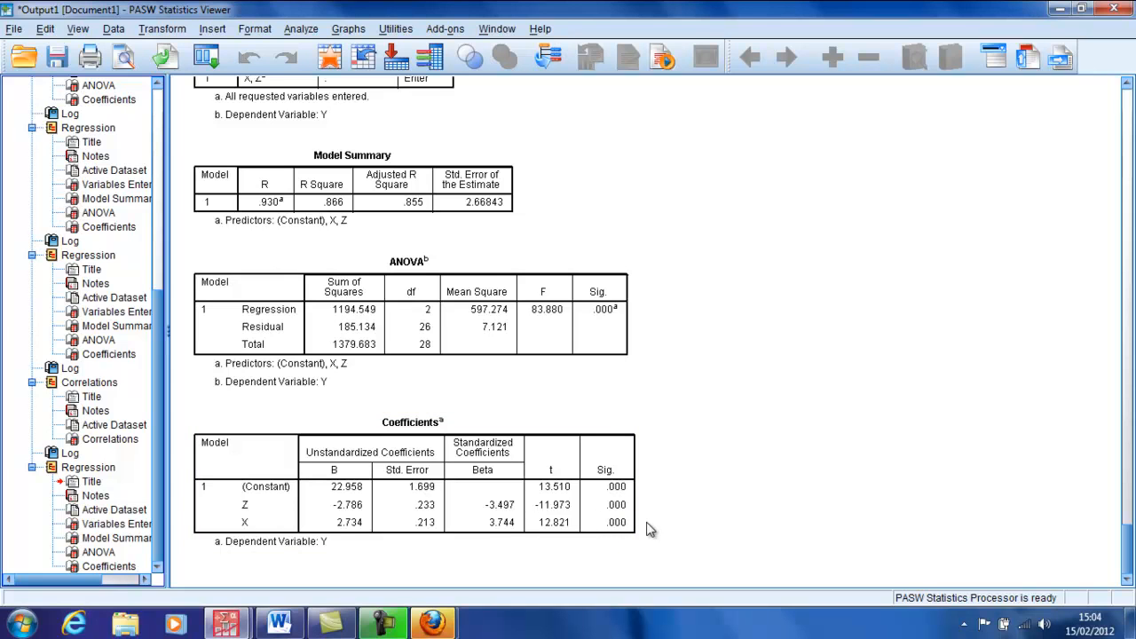
left_click(412, 479)
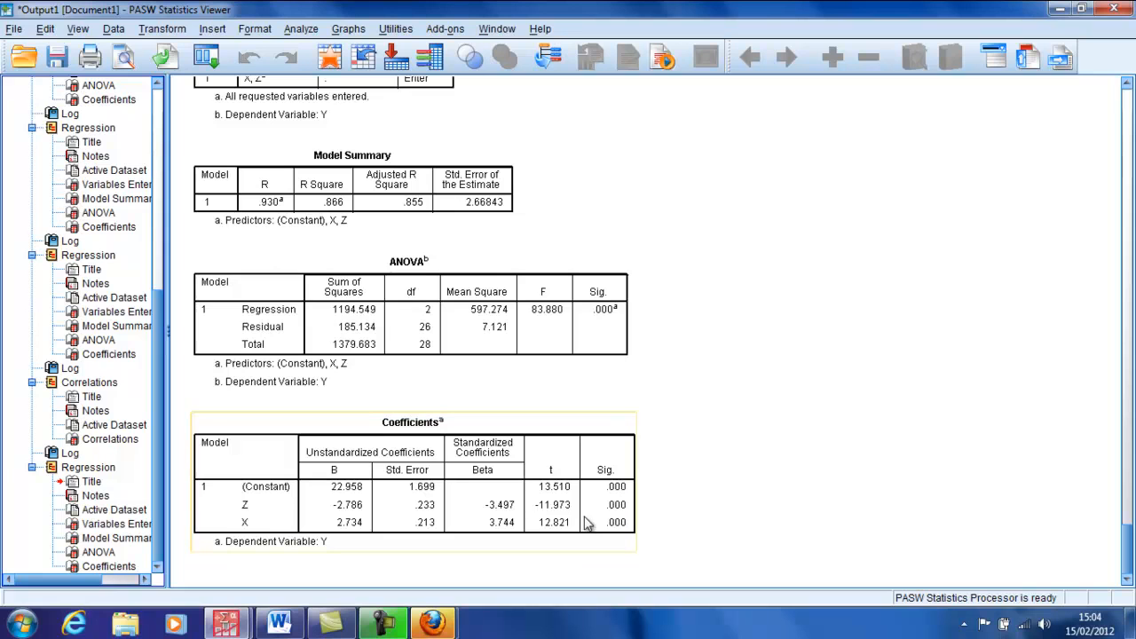
mouse_move(554, 513)
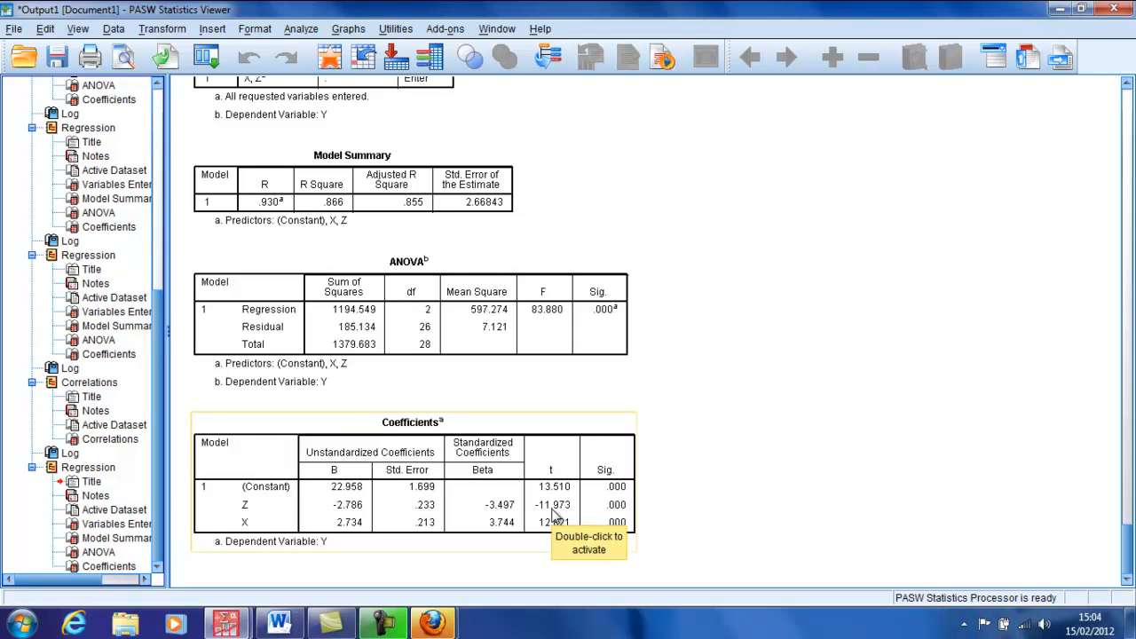
mouse_move(460, 614)
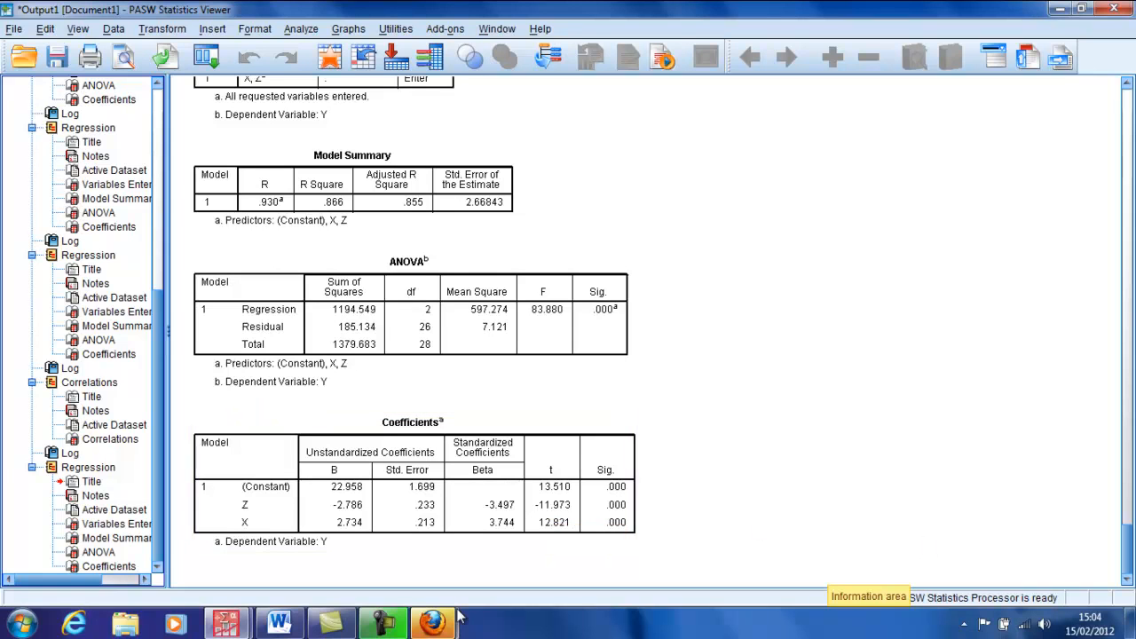
left_click(278, 621)
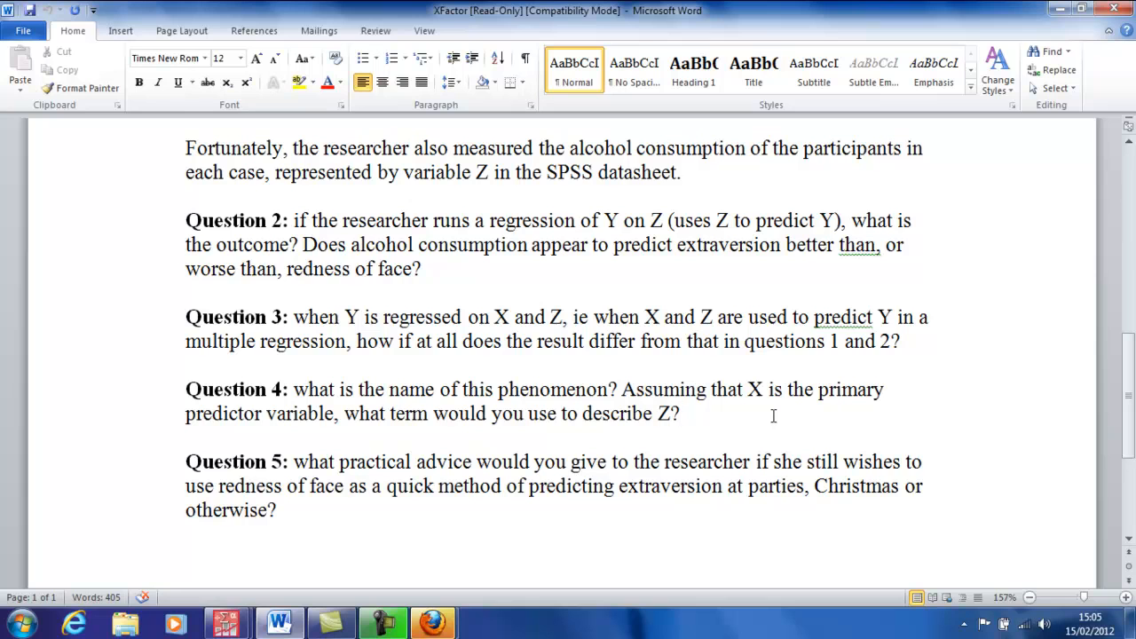
left_click(682, 413)
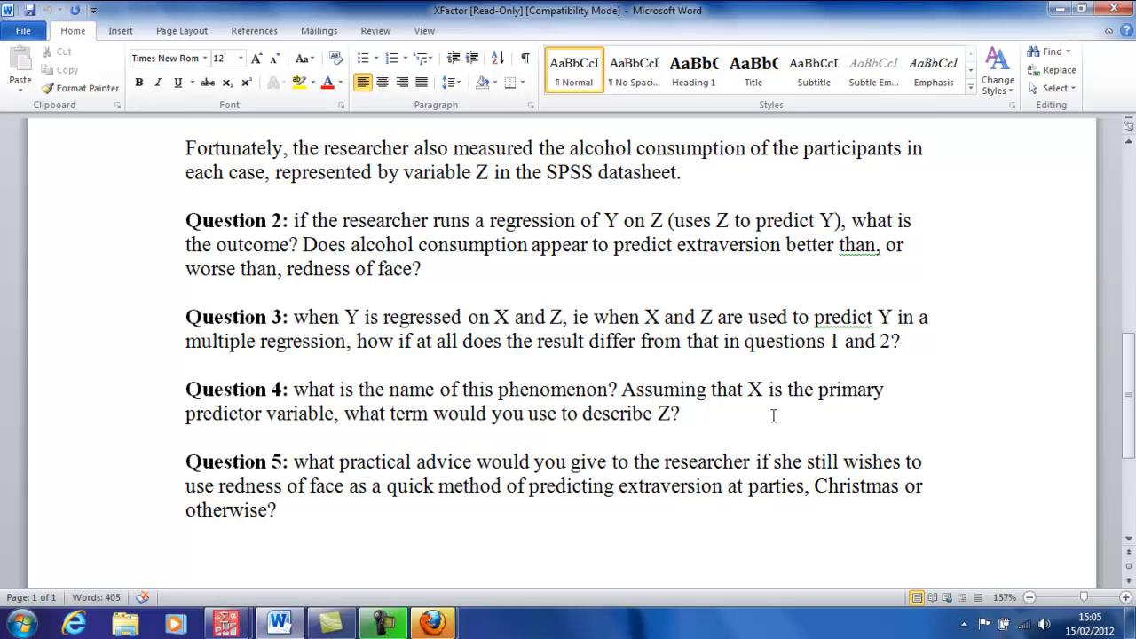
left_click(682, 414)
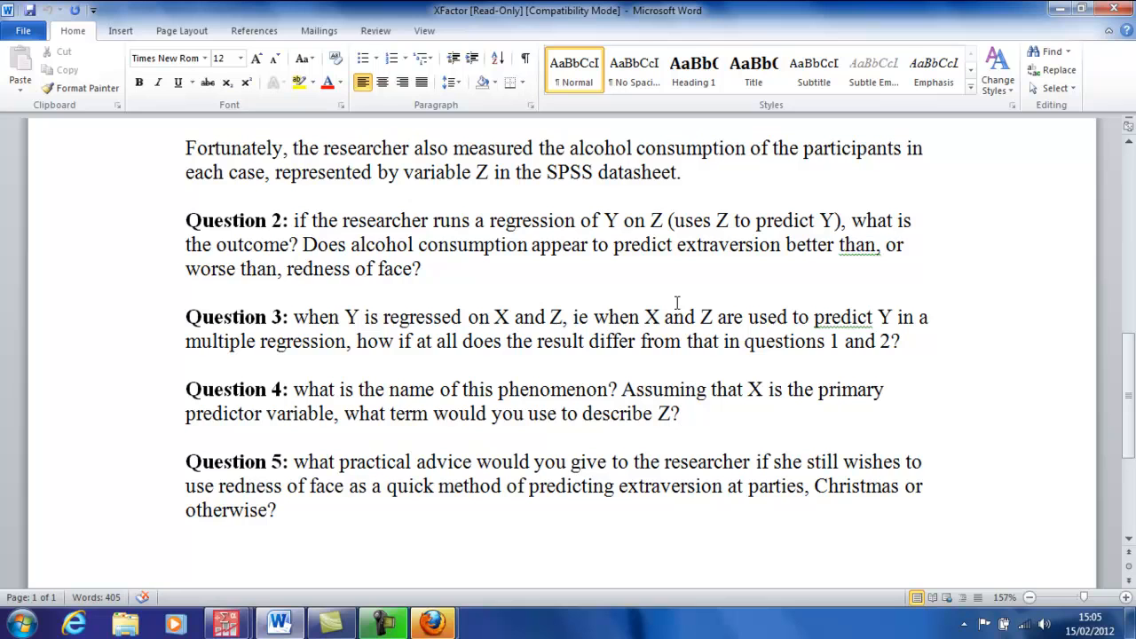
left_click(682, 414)
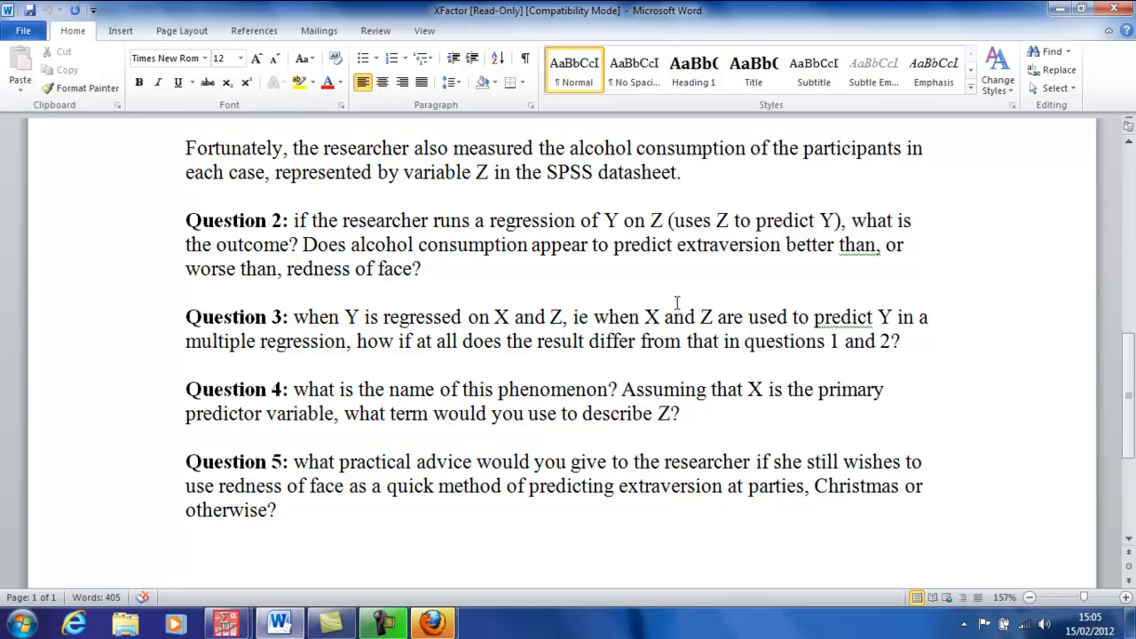
left_click(682, 412)
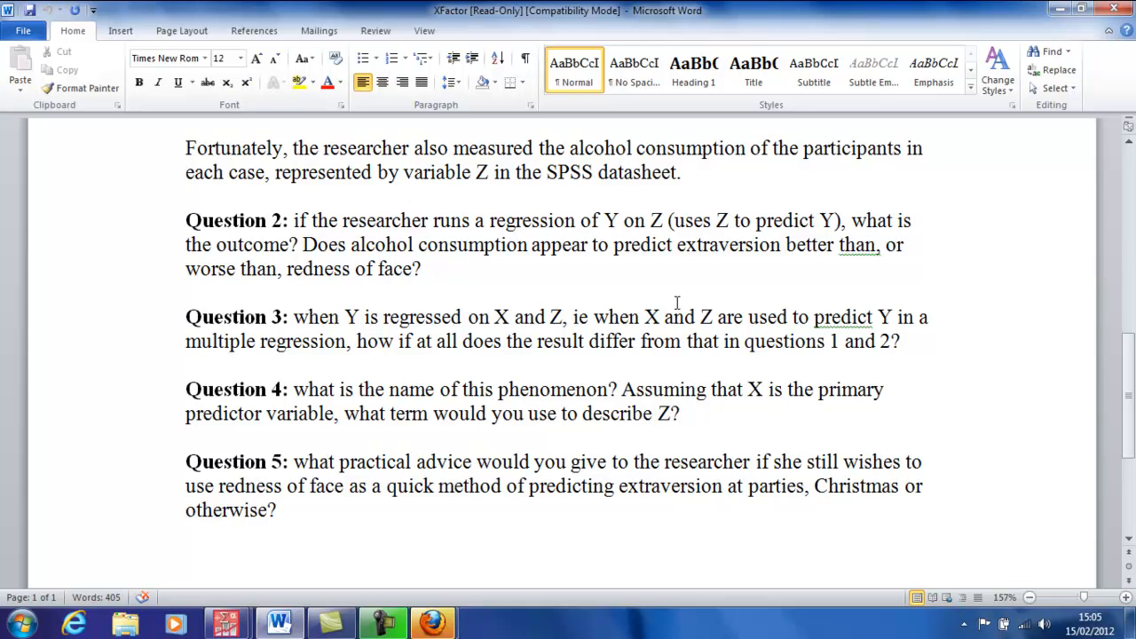
left_click(682, 414)
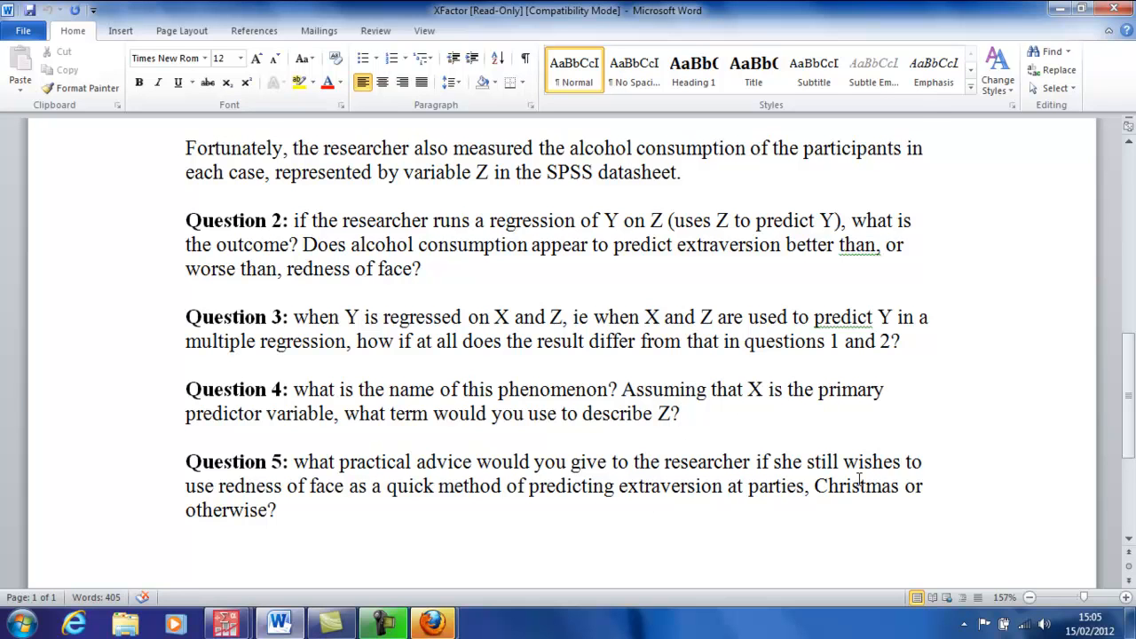
scroll("down", 3)
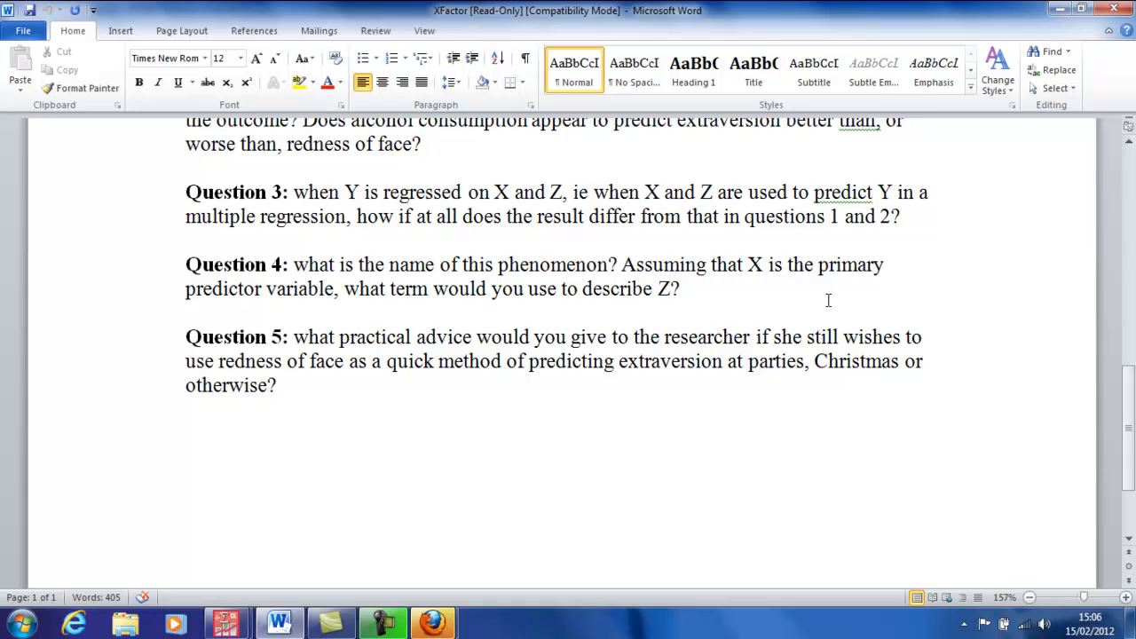
left_click(682, 288)
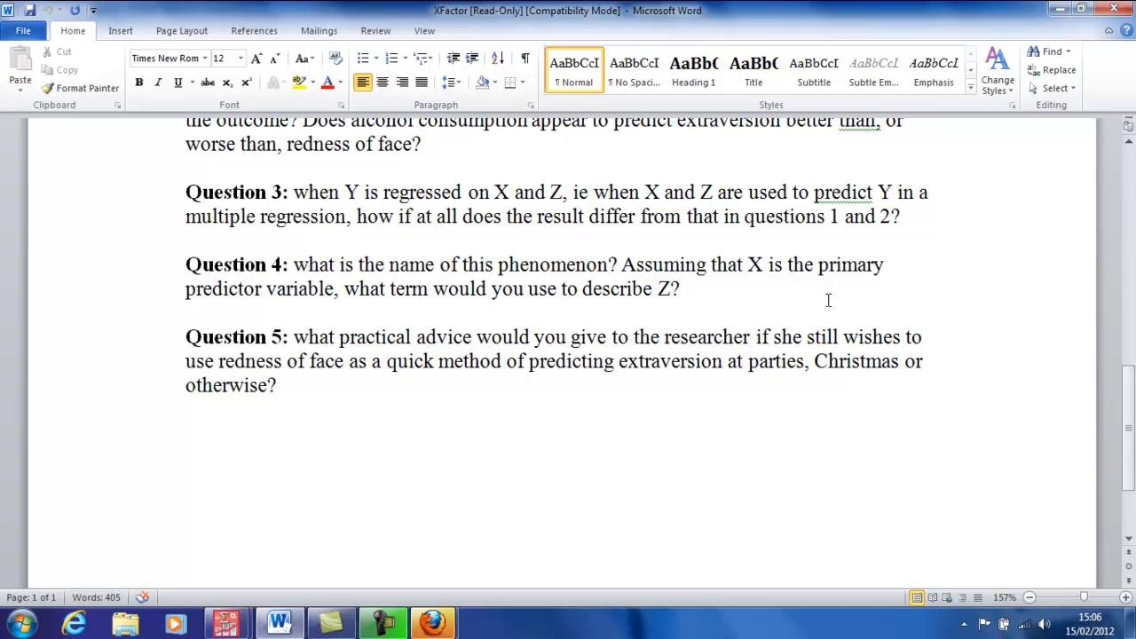
left_click(681, 287)
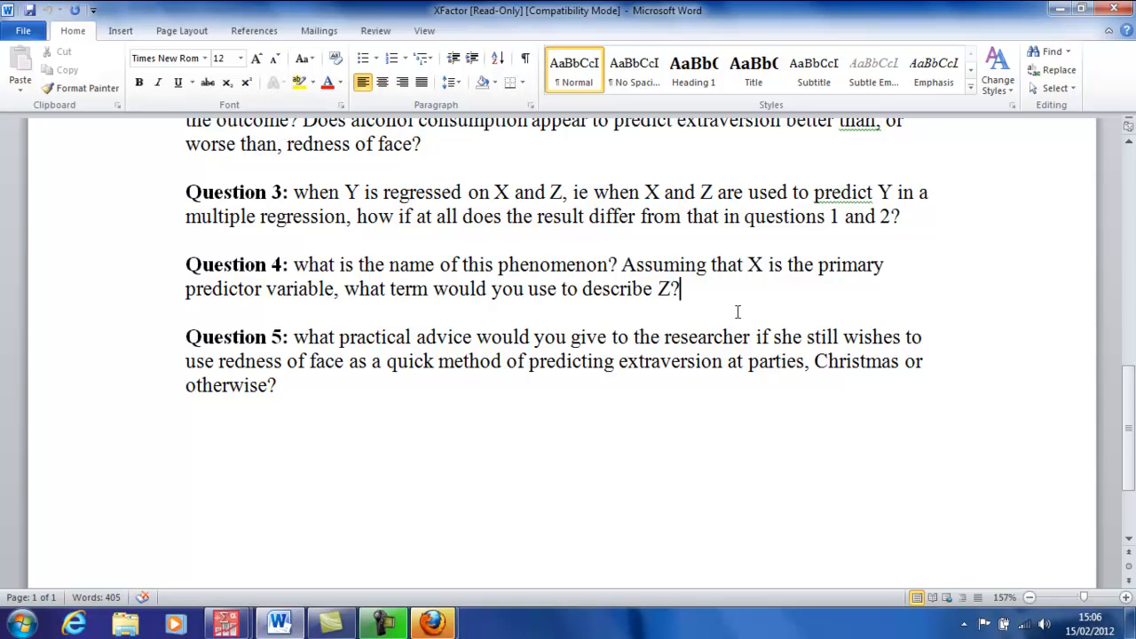
mouse_move(522, 550)
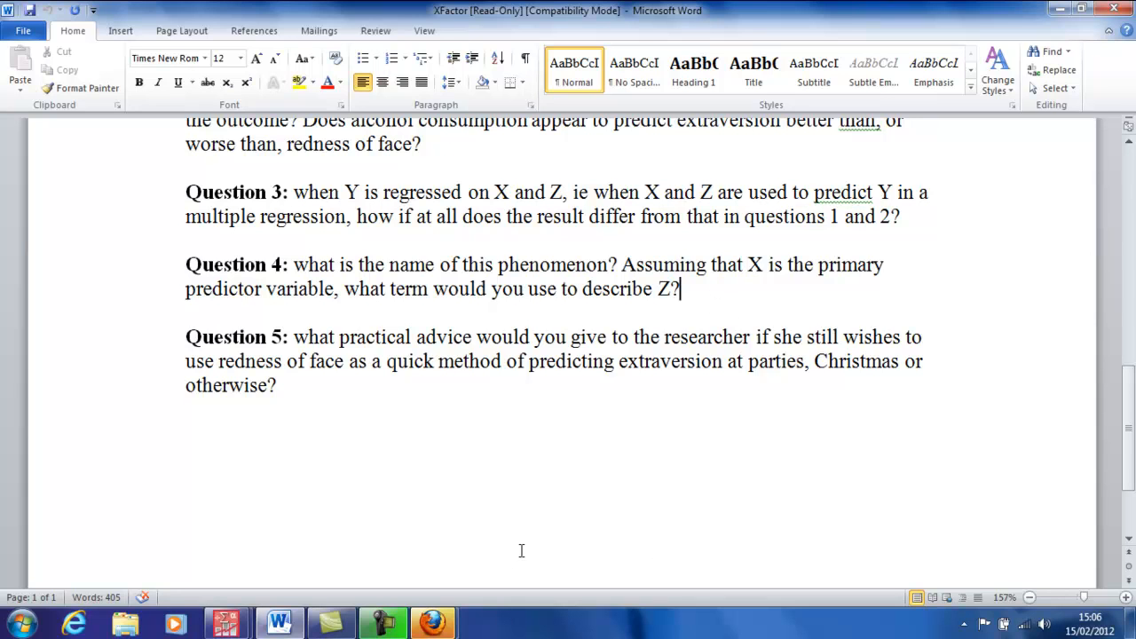
mouse_move(584, 444)
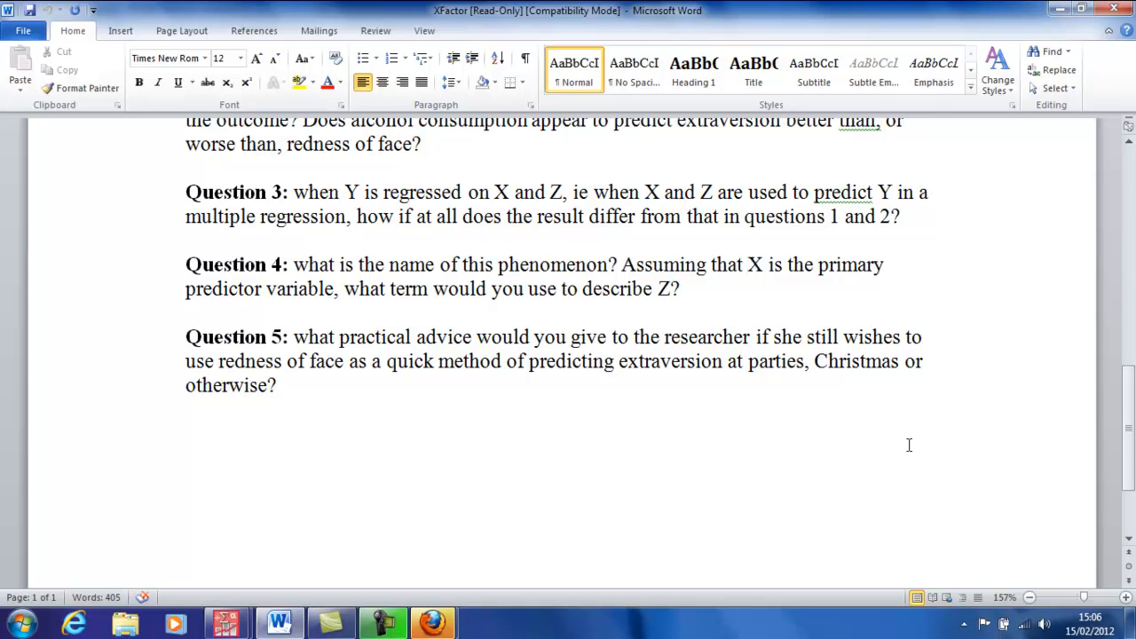
mouse_move(678, 384)
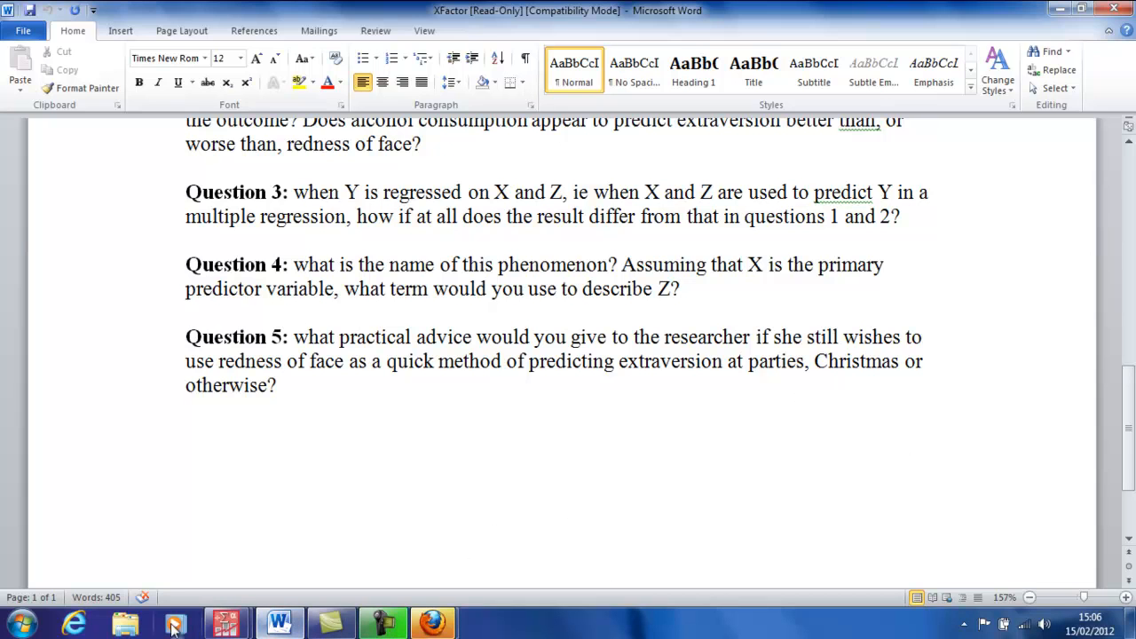
mouse_move(174, 621)
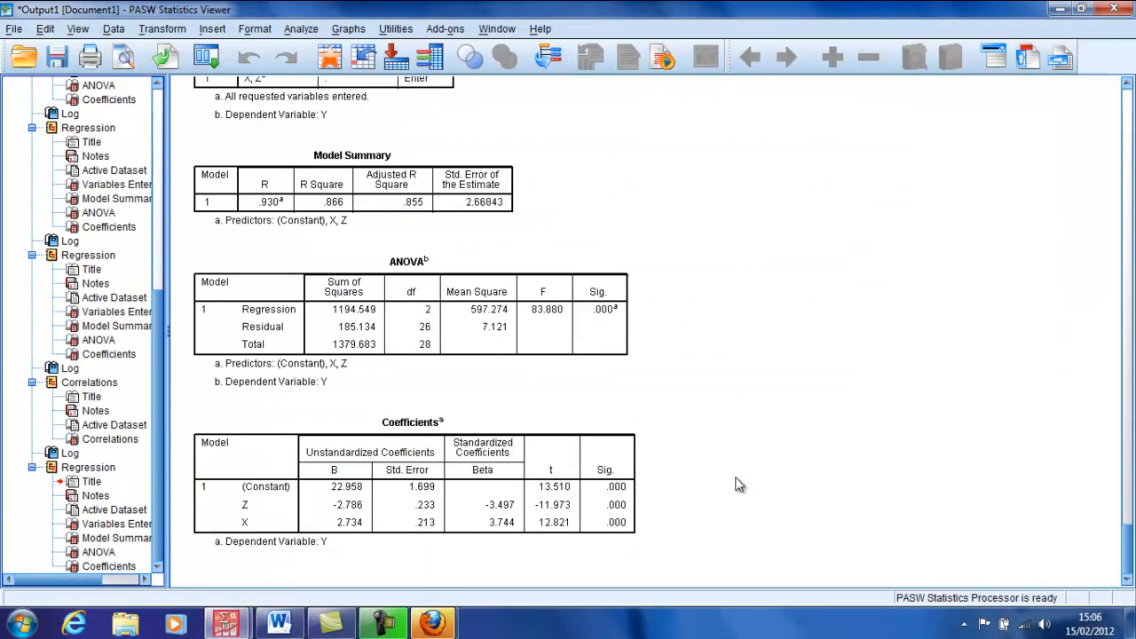
Bring back the SPSS output viewer with the Y-on-Z-and-X regression tables
left_click(355, 506)
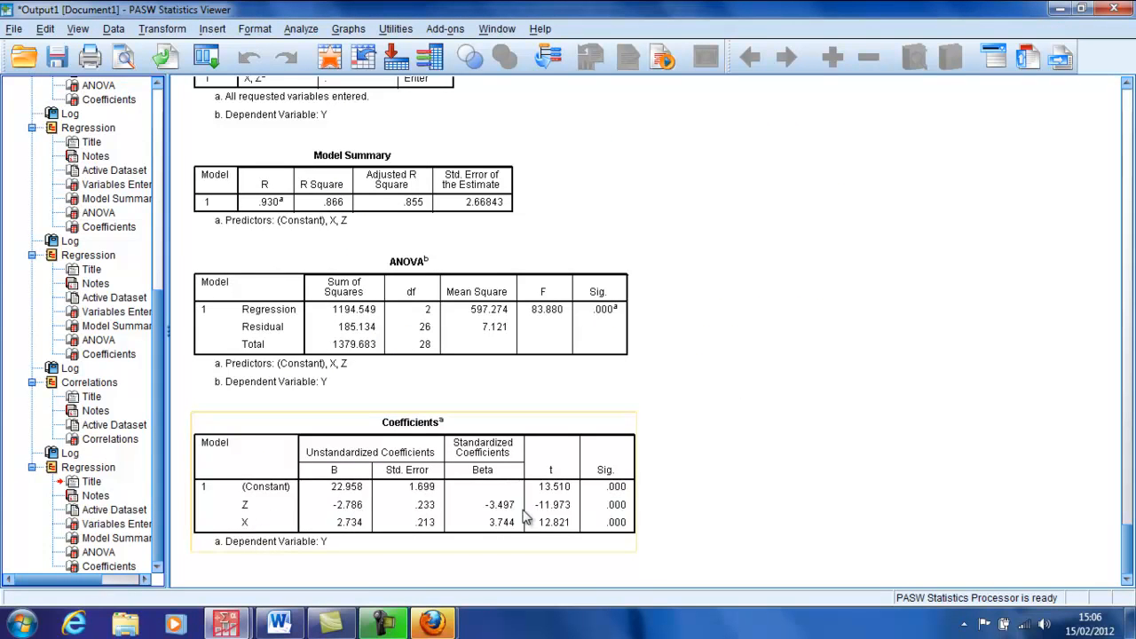
mouse_move(335, 516)
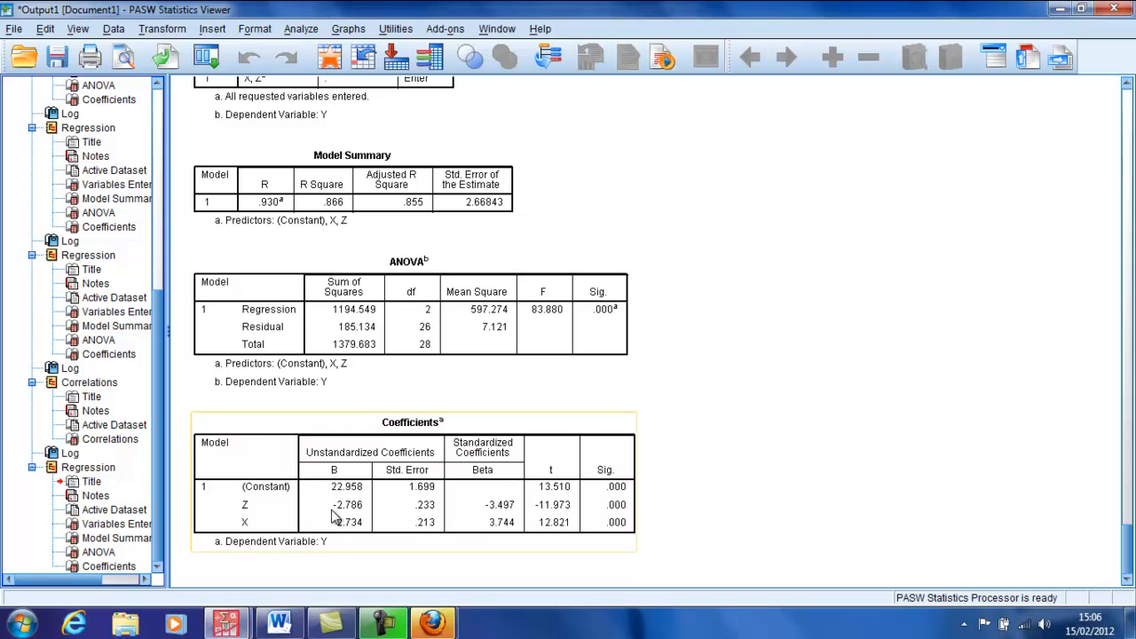
mouse_move(641, 519)
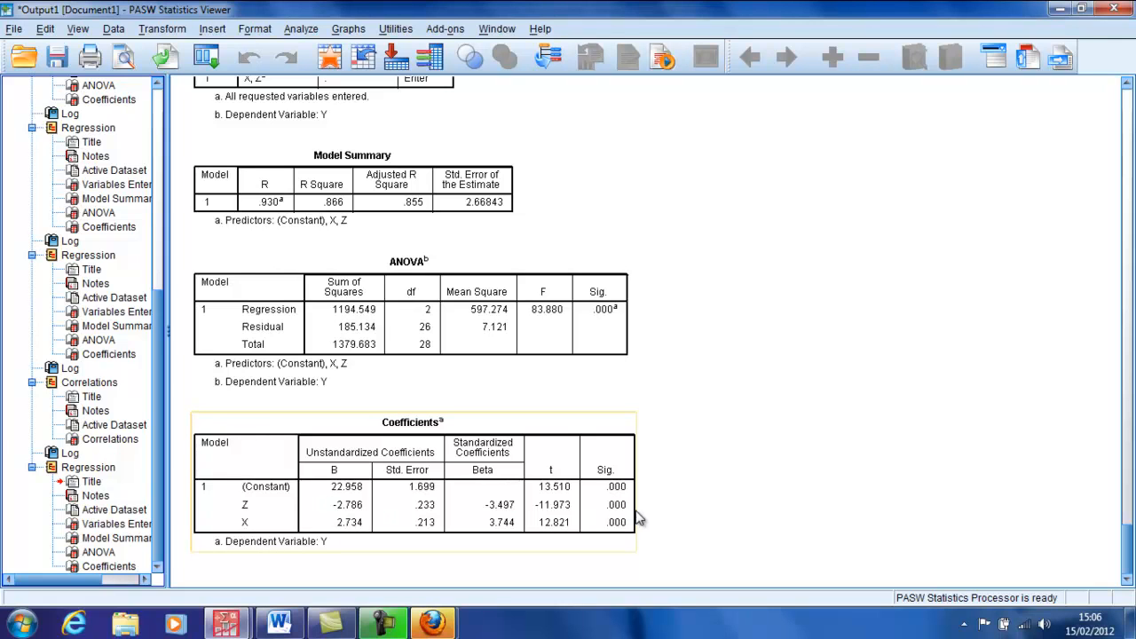
mouse_move(645, 508)
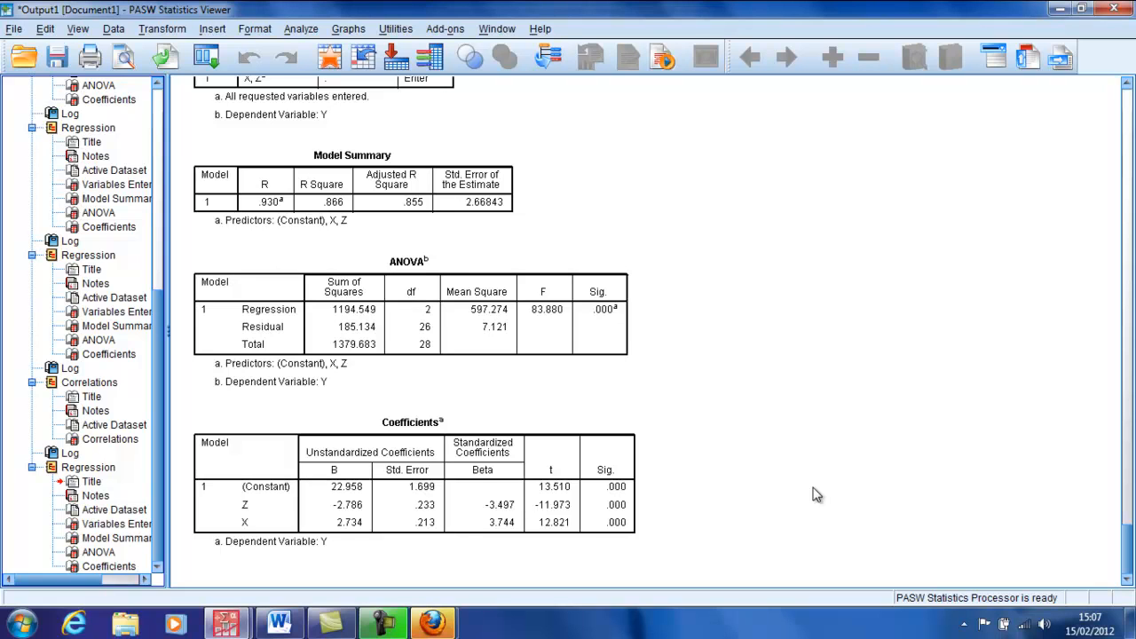
mouse_move(1124, 32)
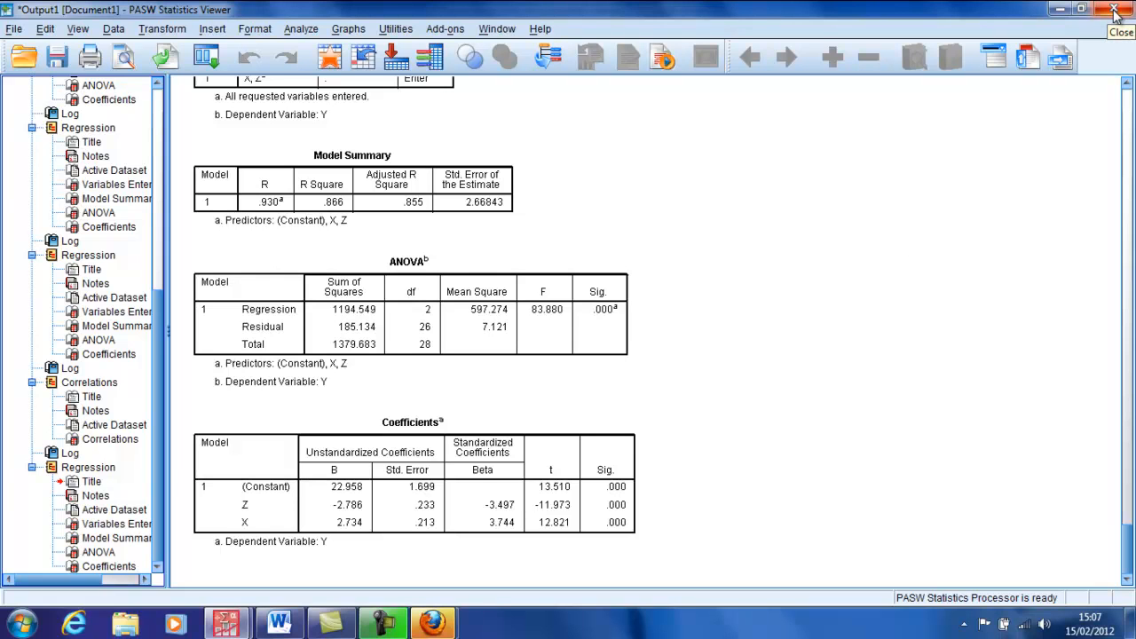
mouse_move(1101, 9)
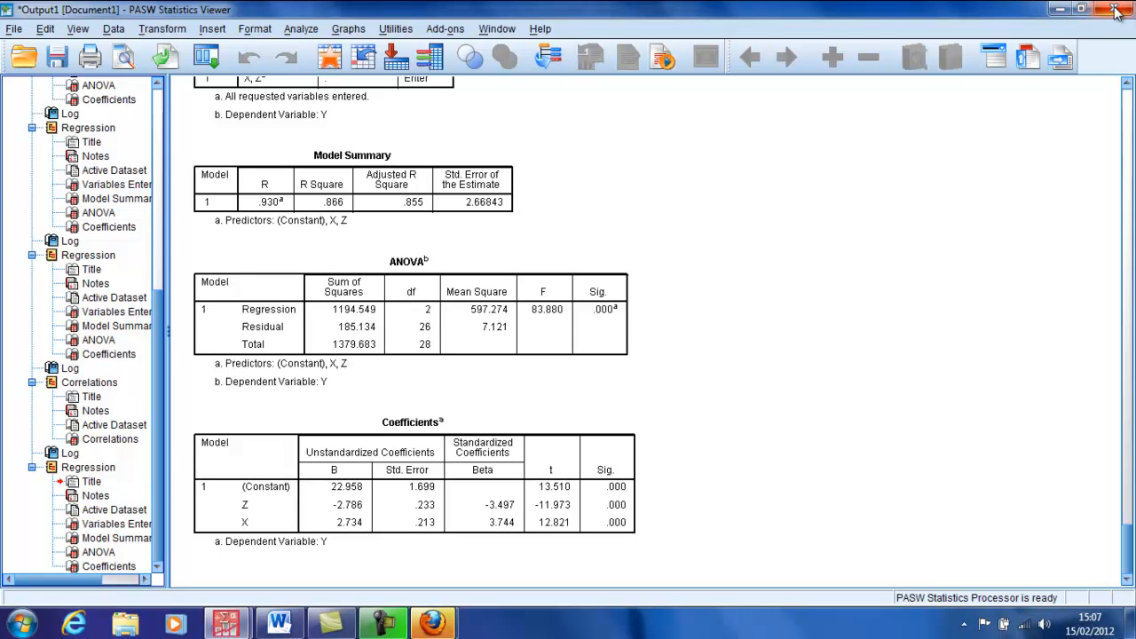
mouse_move(1061, 11)
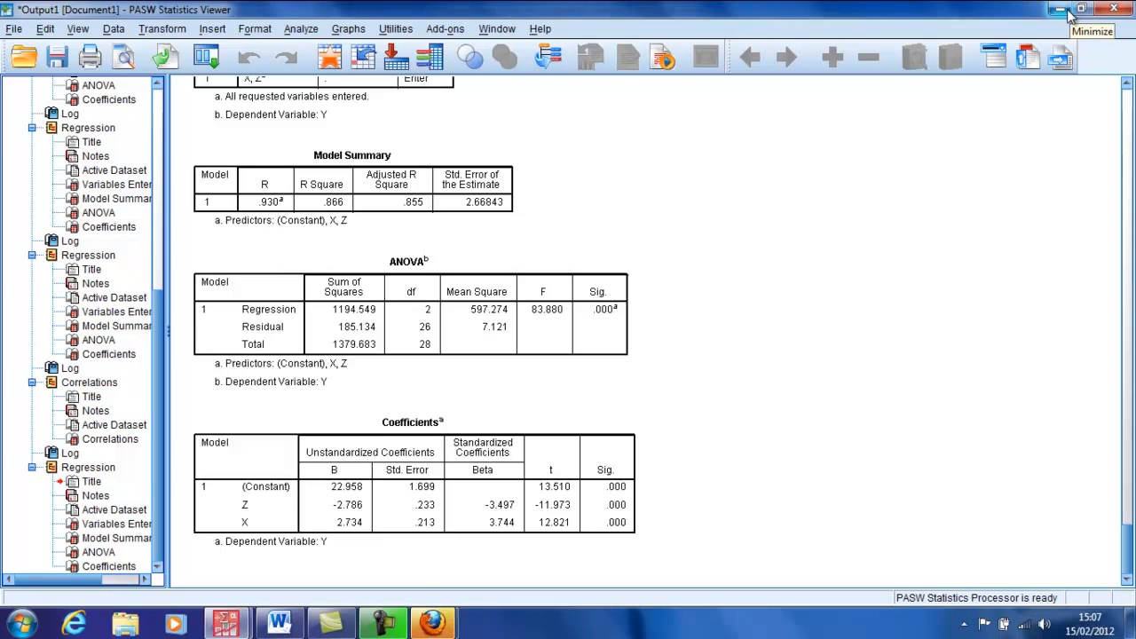